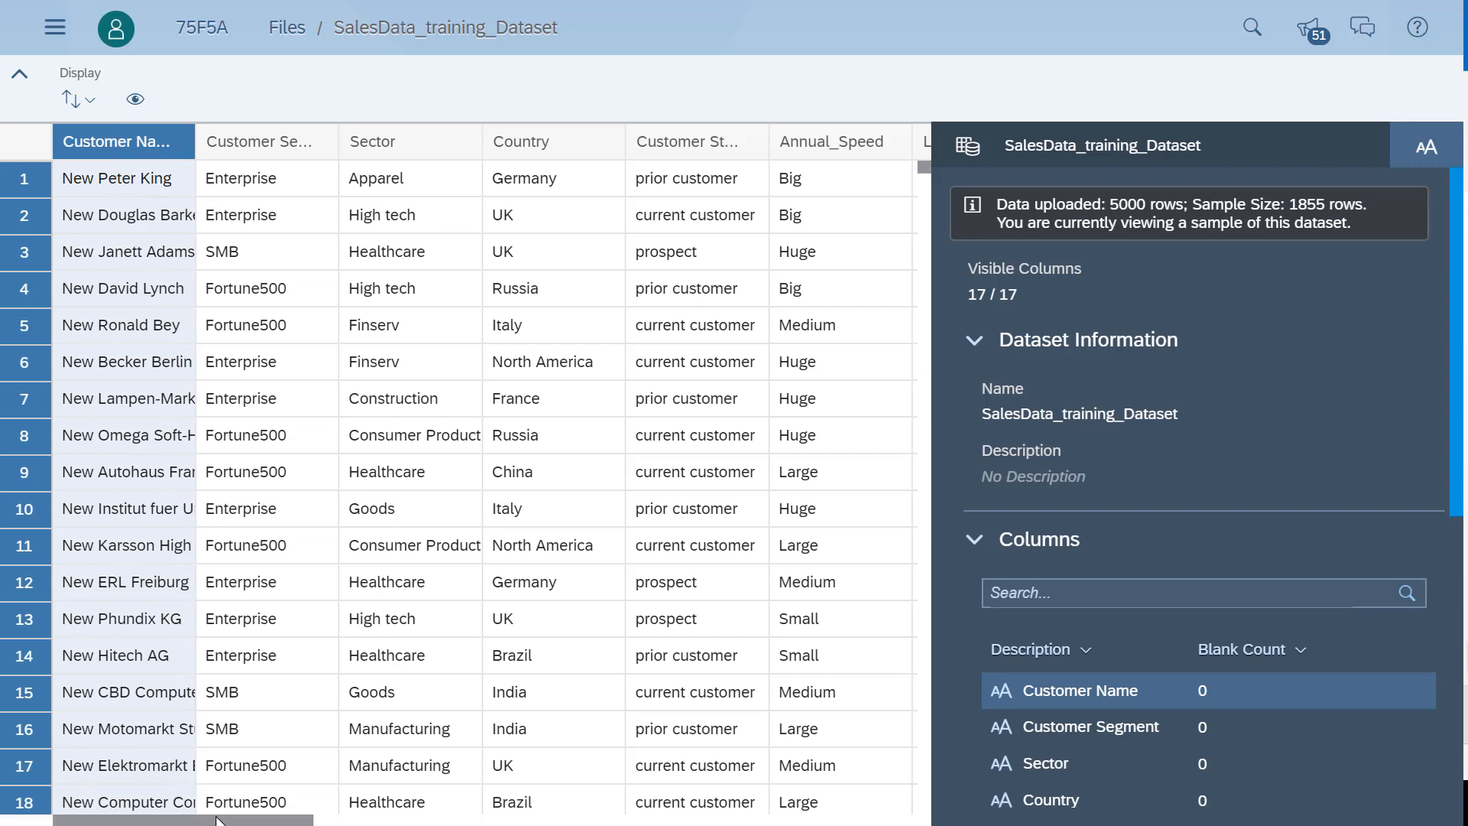
- Scroll through the SalesData_training_Dataset columns to review the data
scroll("right", 3)
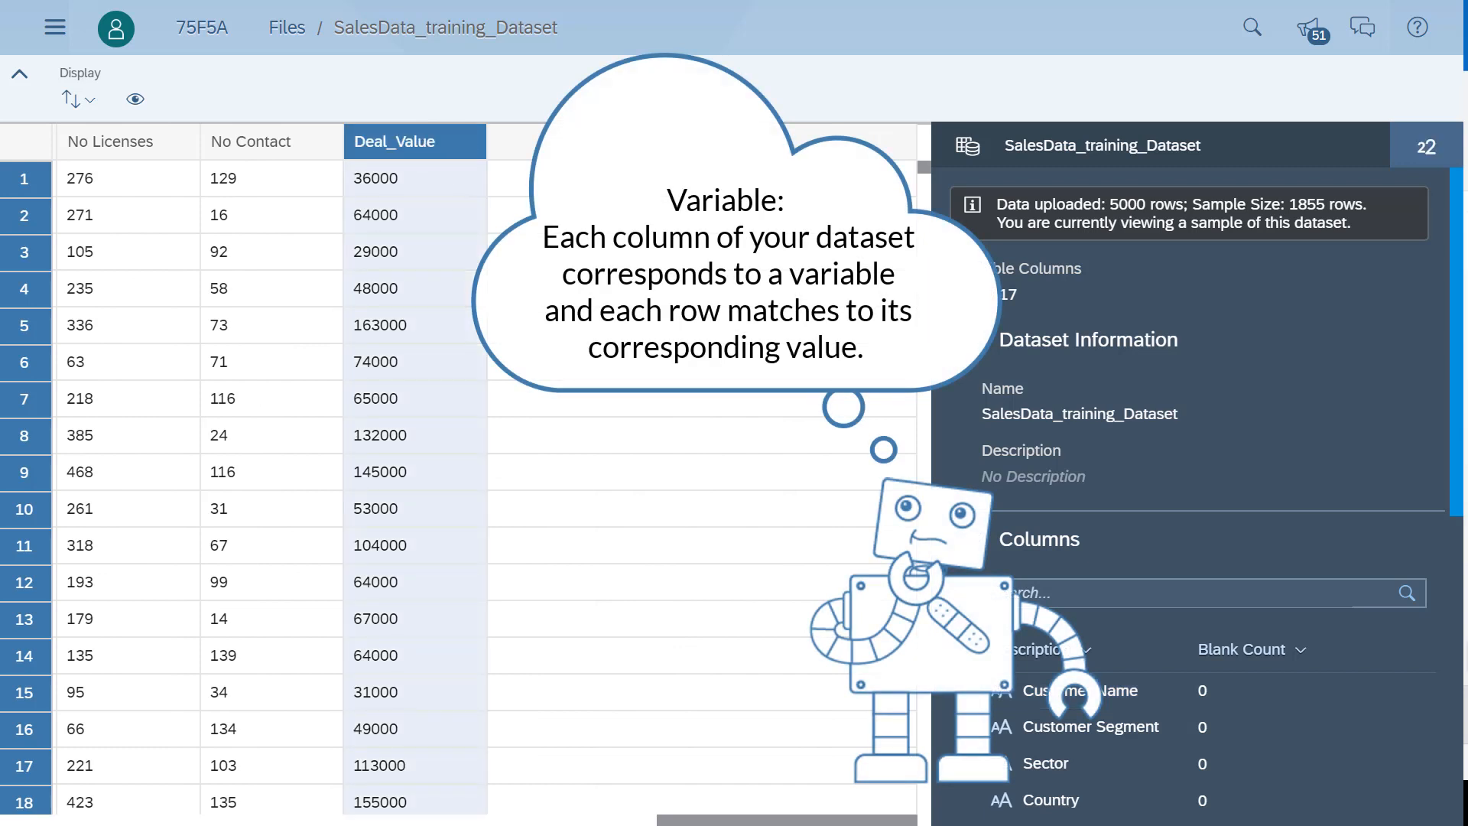
scroll("down", 3)
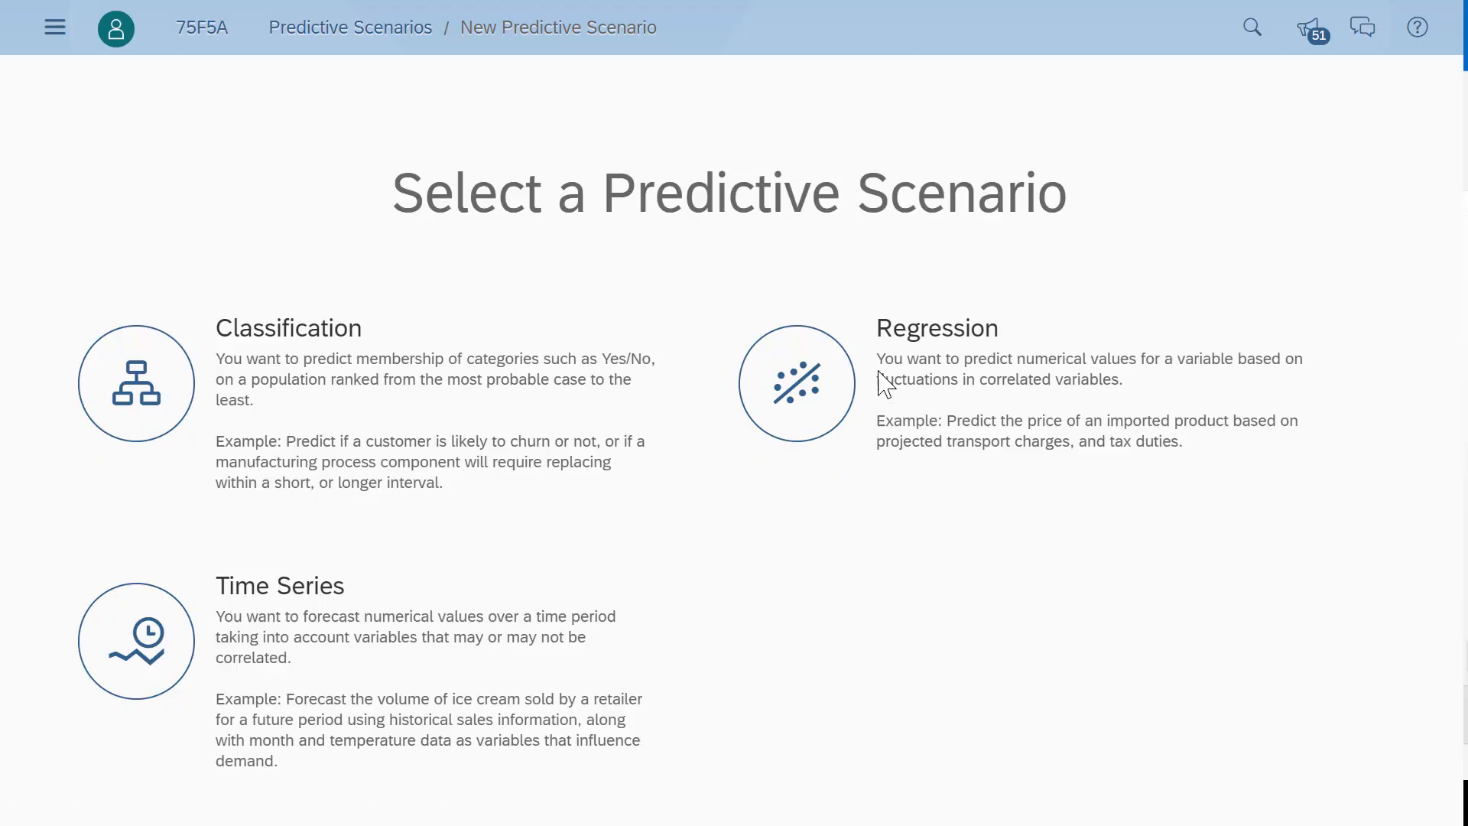
- Create regression scenario 'Predict Deal Value' on SalesData_training_Dataset targeting Deal_Value, then start training
left_click(795, 383)
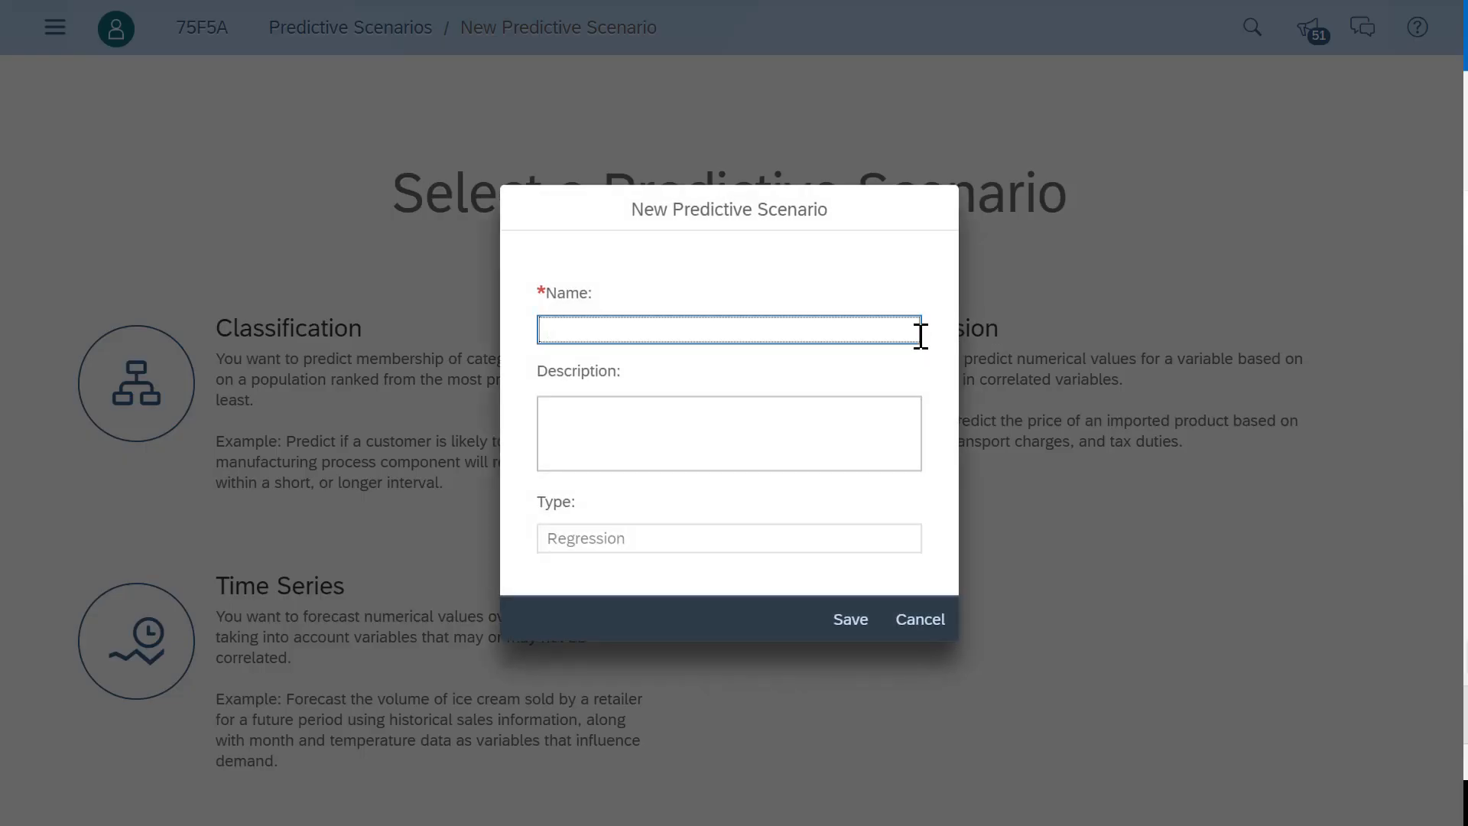
left_click(848, 619)
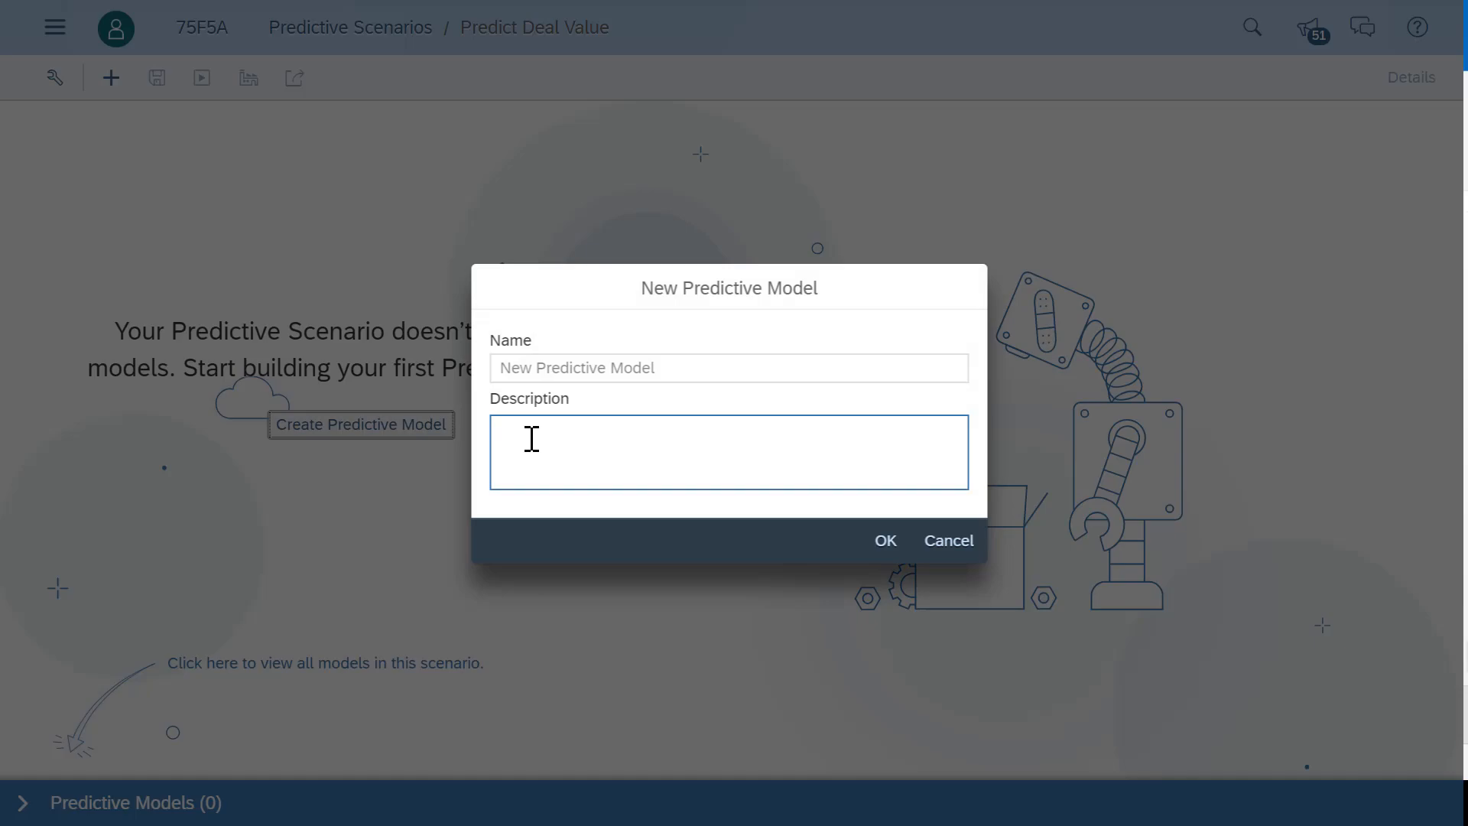
left_click(882, 541)
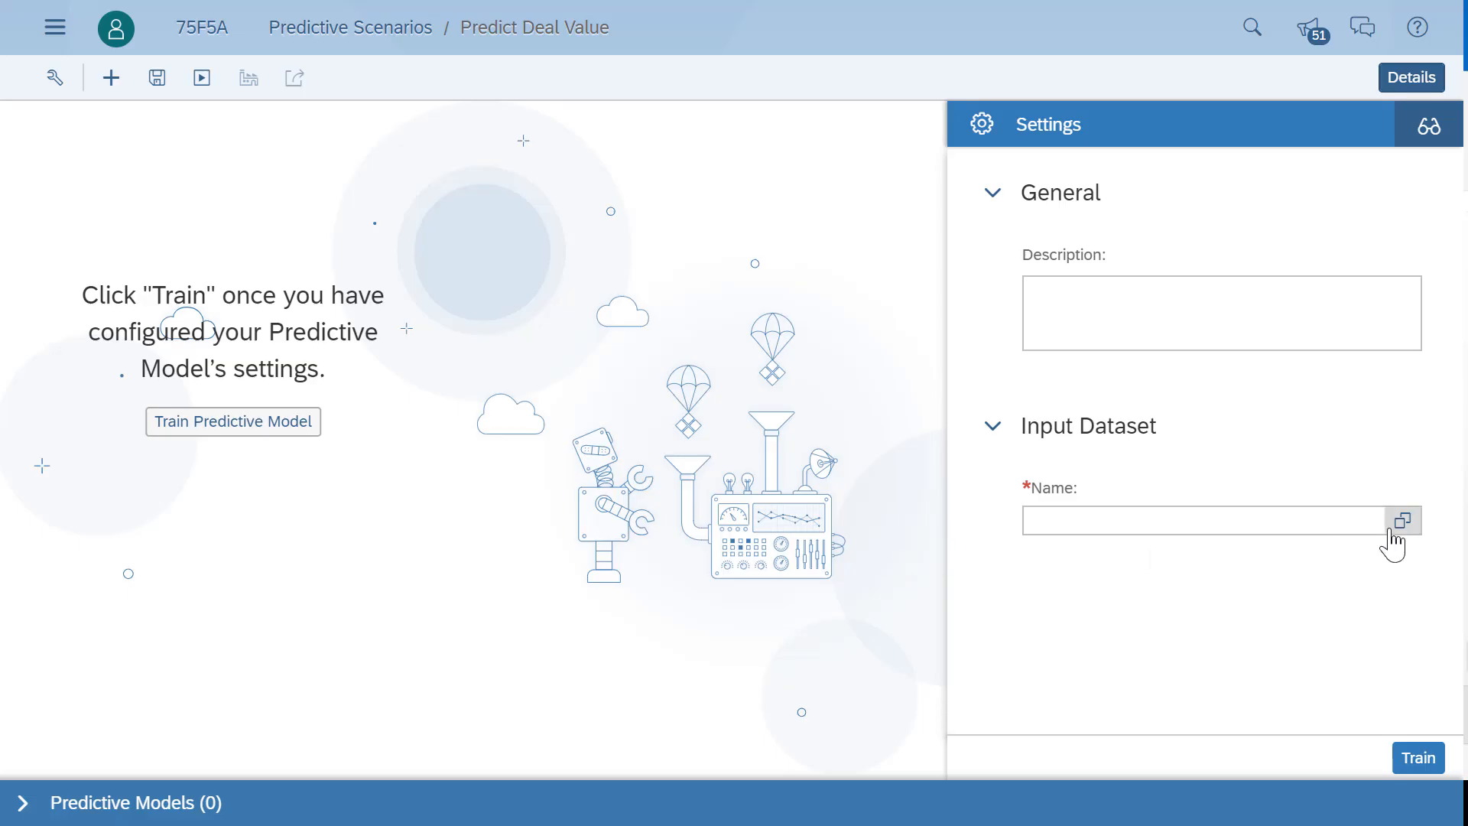
left_click(1402, 521)
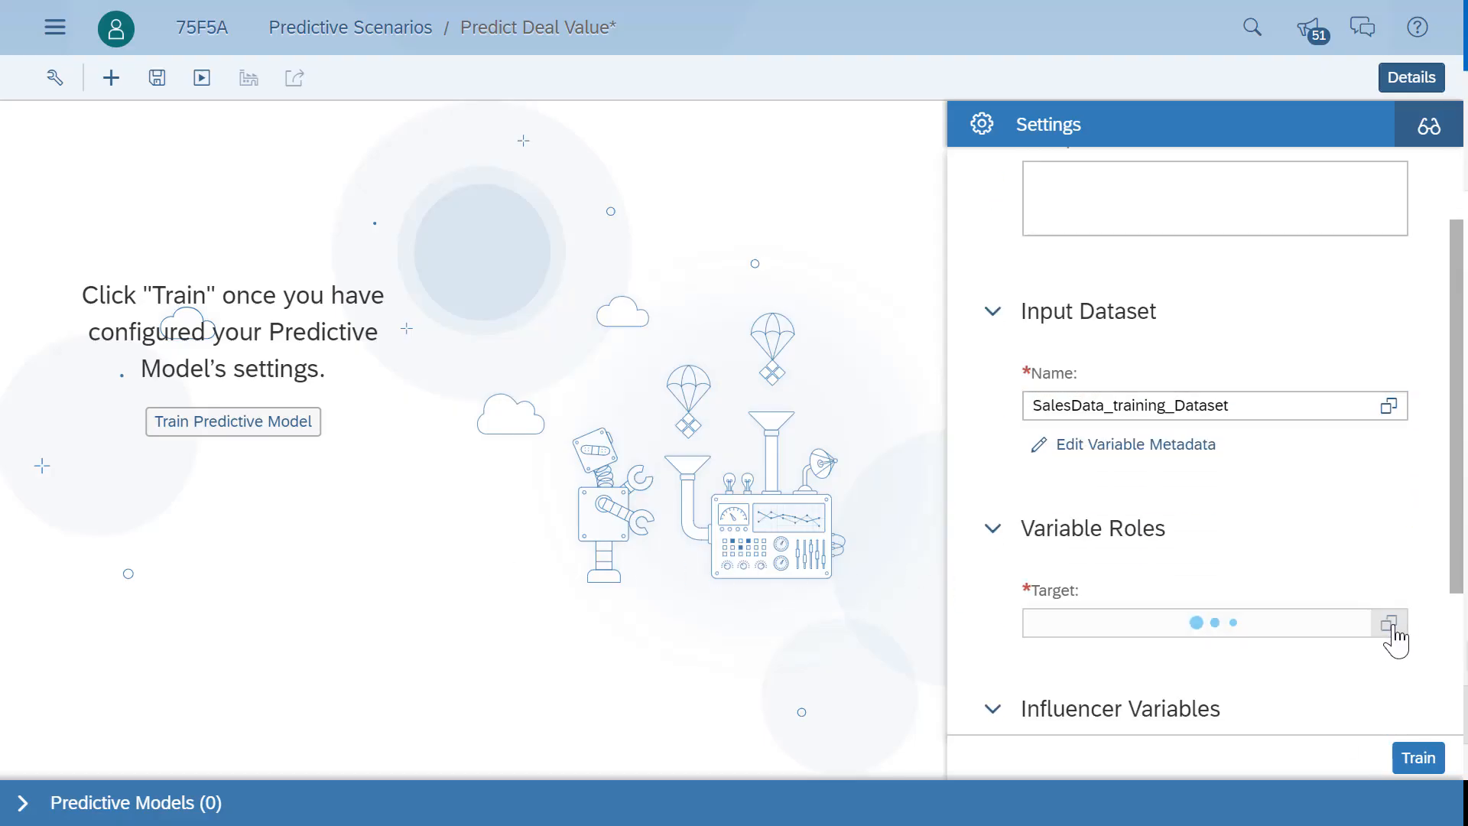
left_click(1389, 622)
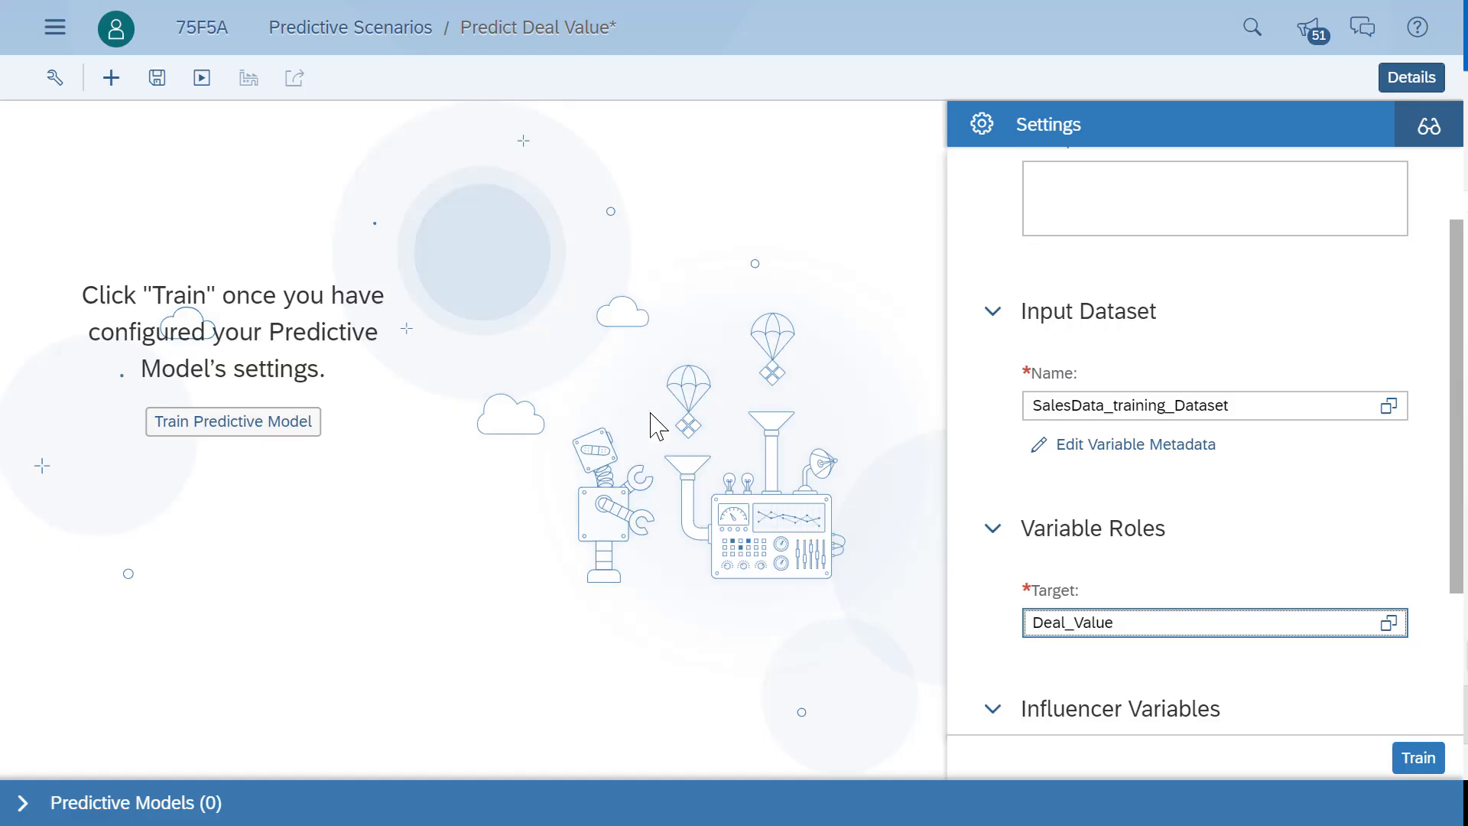
left_click(1417, 757)
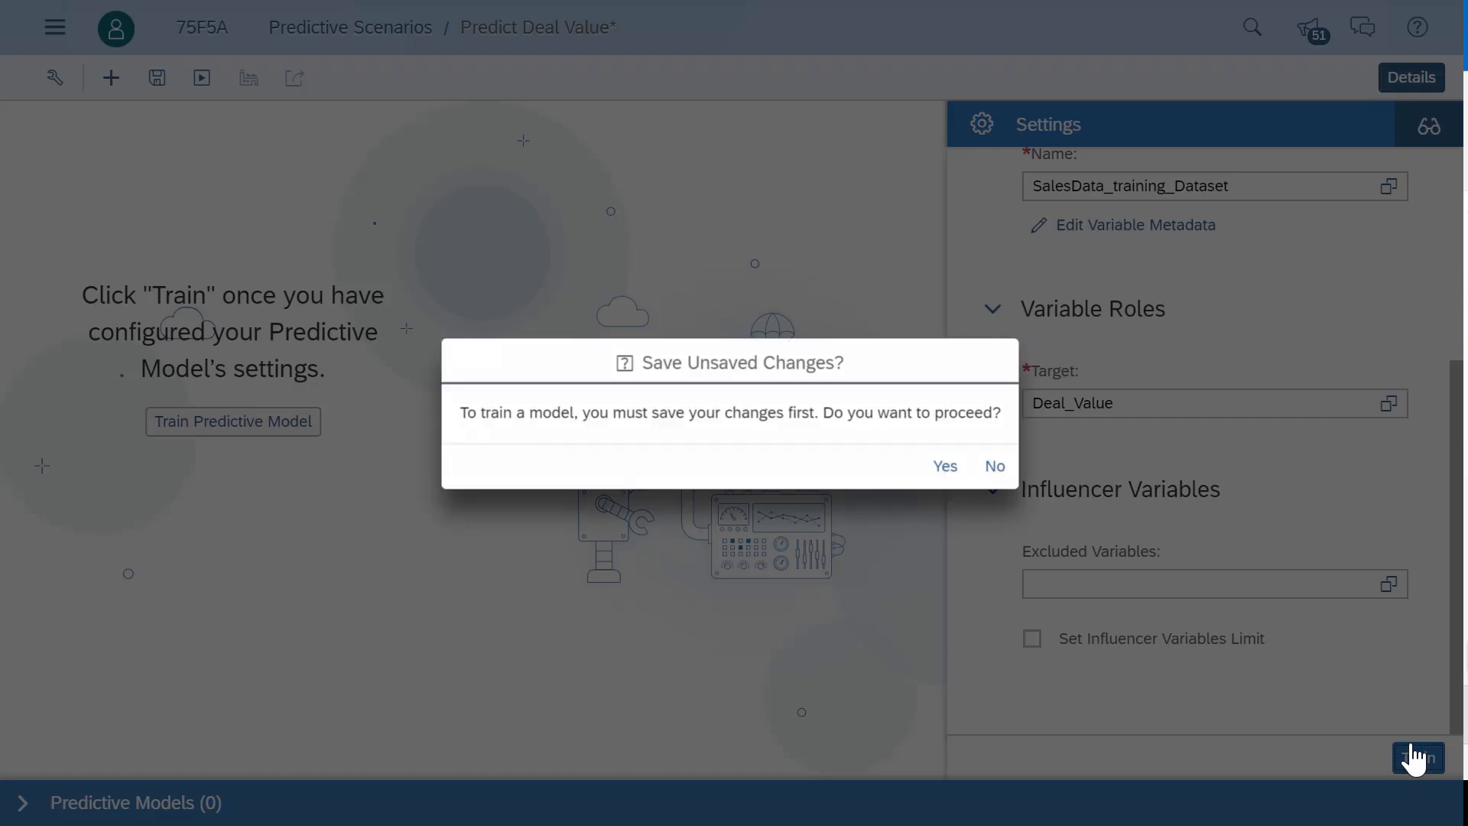
- Save and train the model, then close settings to view the Overview report
left_click(944, 466)
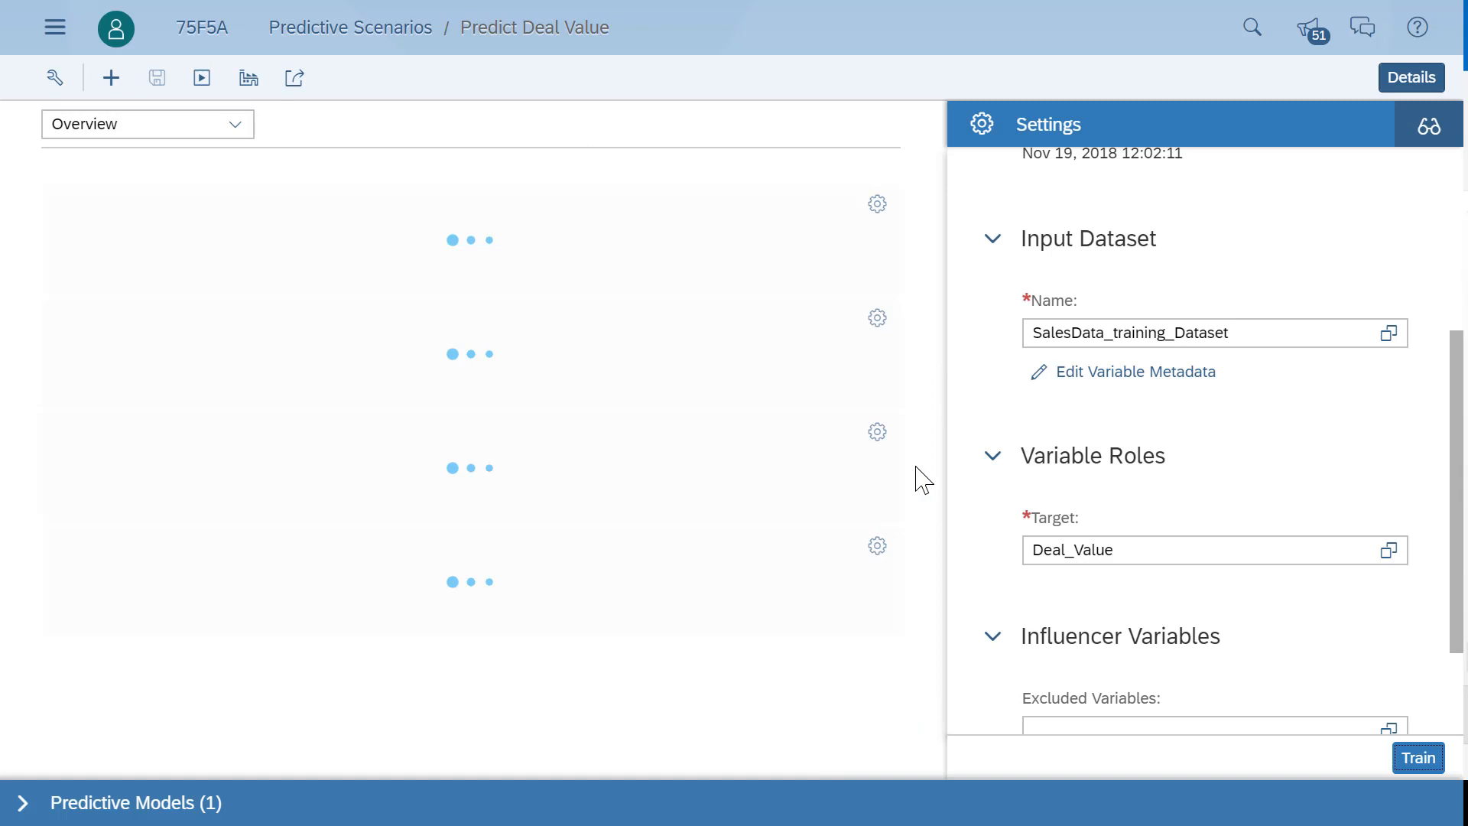
left_click(1417, 758)
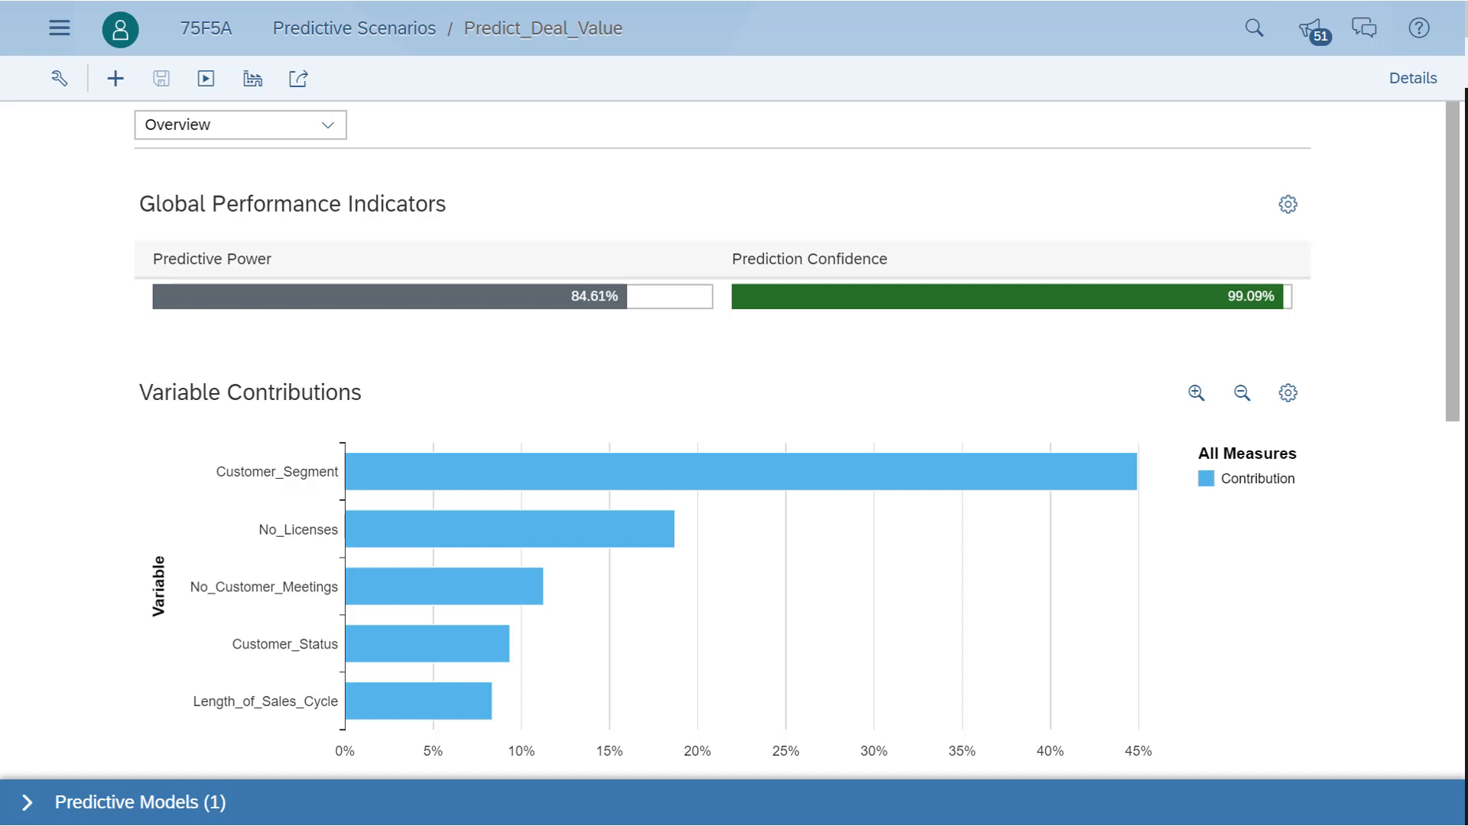
mouse_move(890, 497)
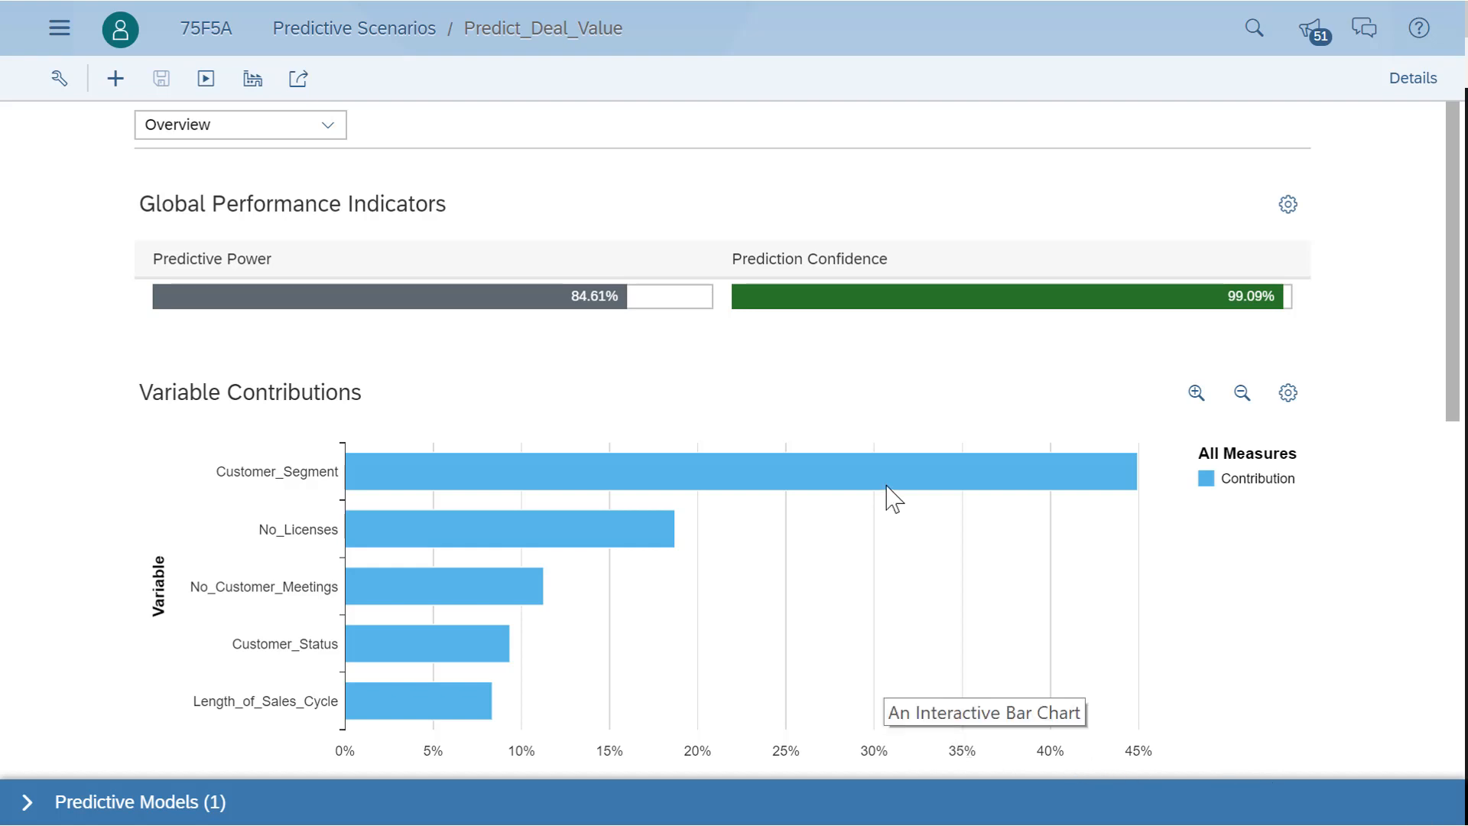
mouse_move(892, 487)
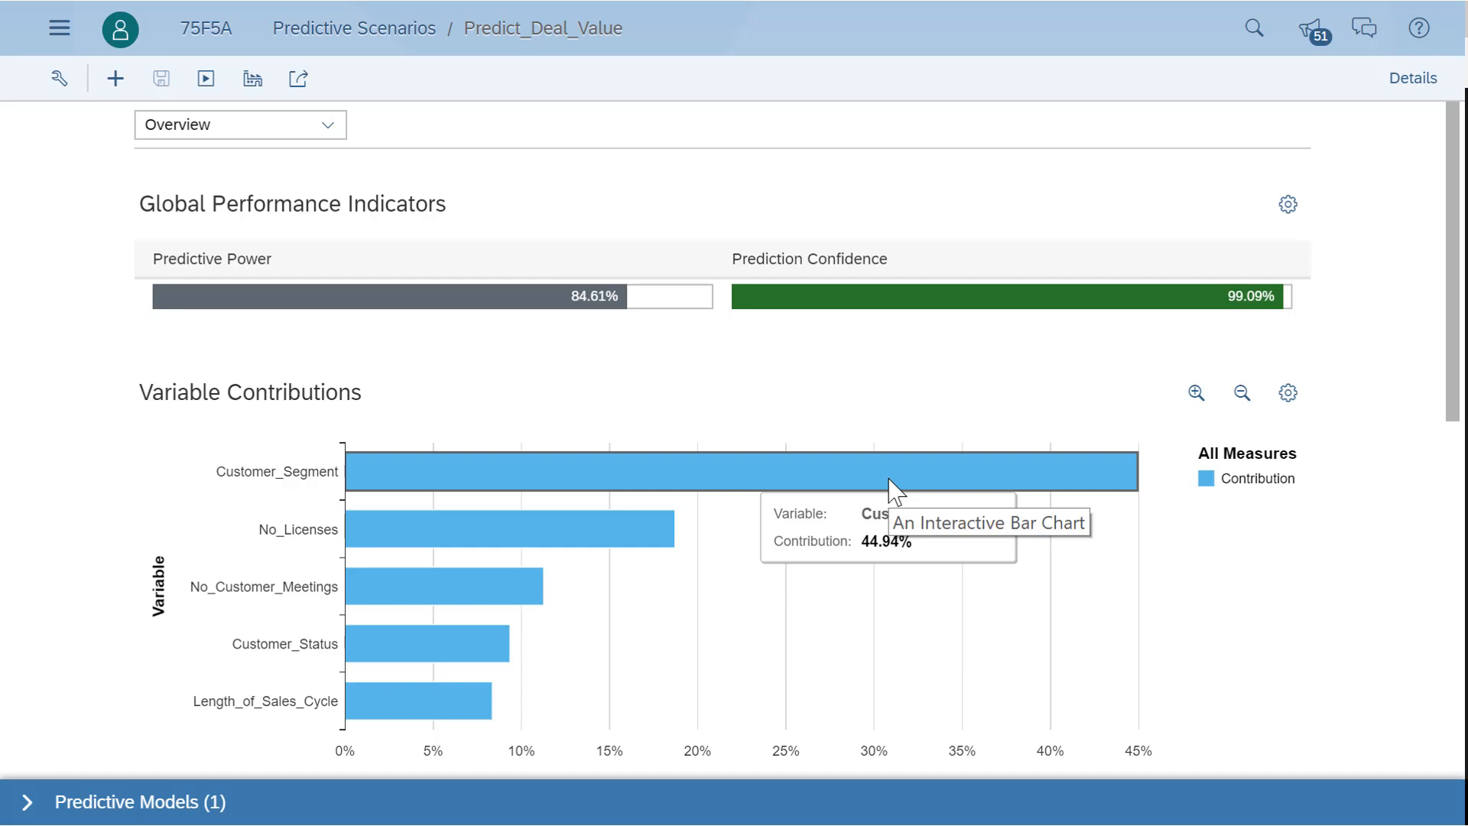
mouse_move(874, 497)
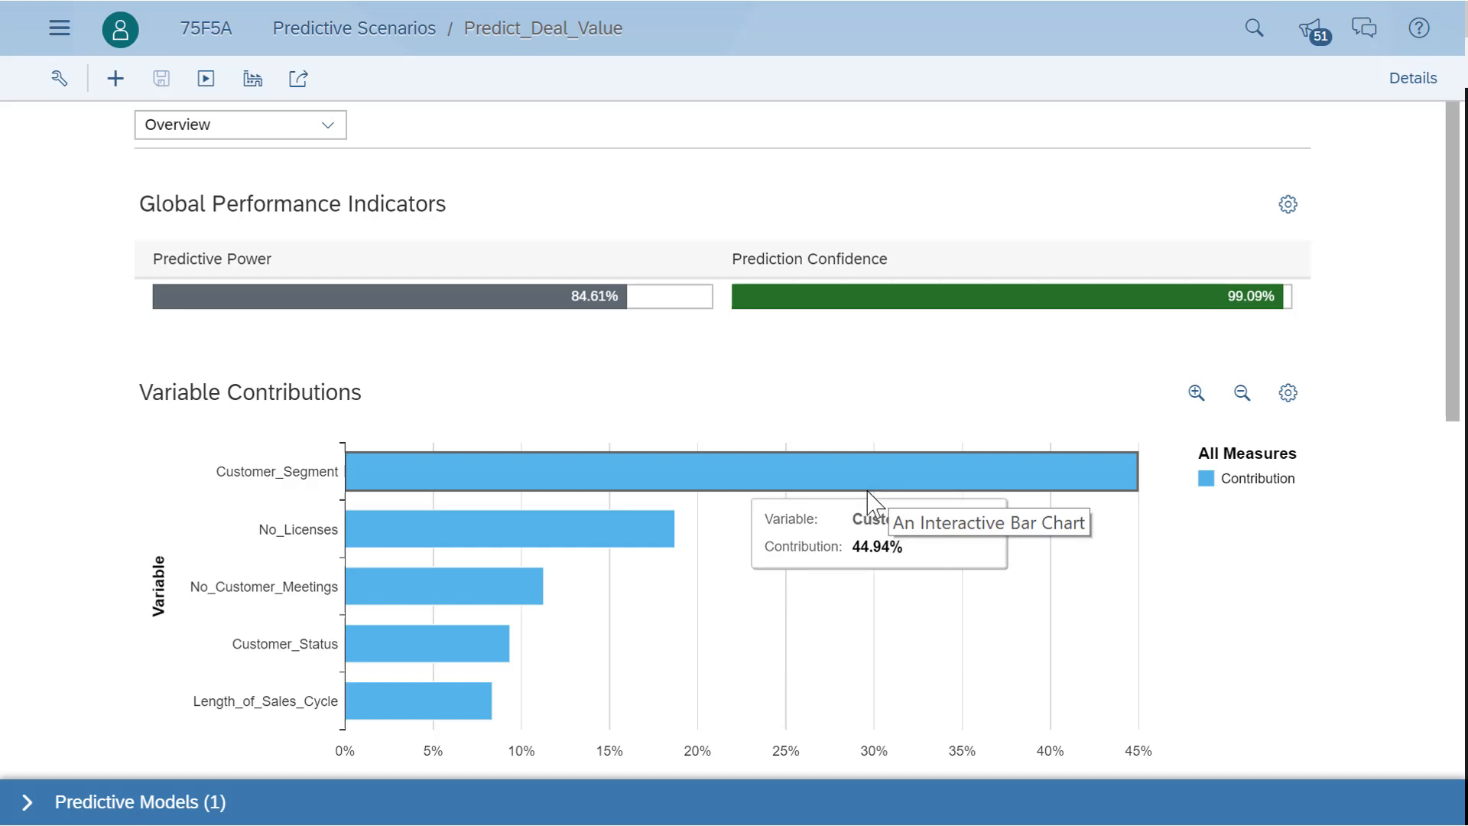
mouse_move(798, 505)
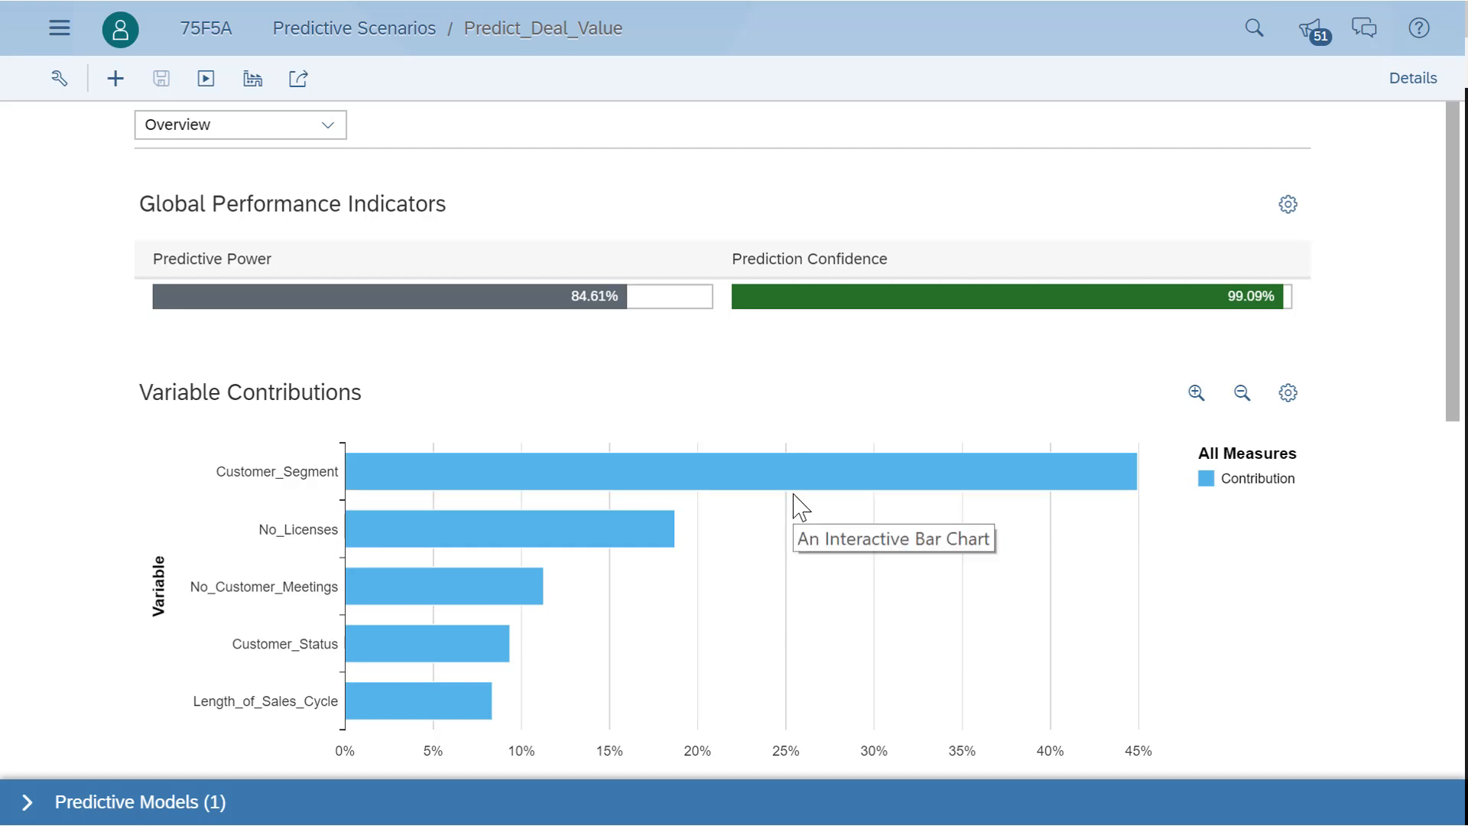
mouse_move(664, 538)
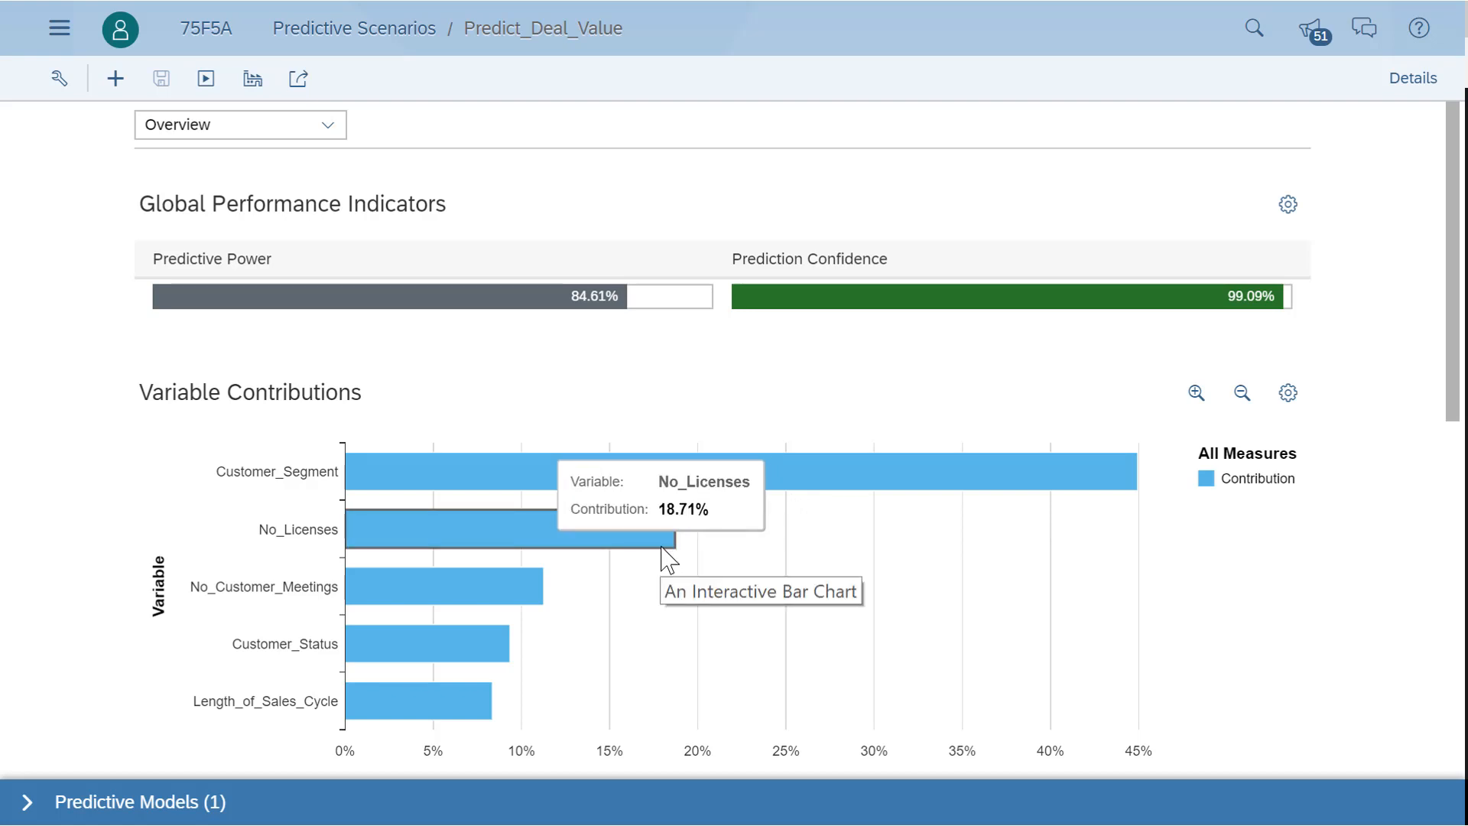
scroll("down", 3)
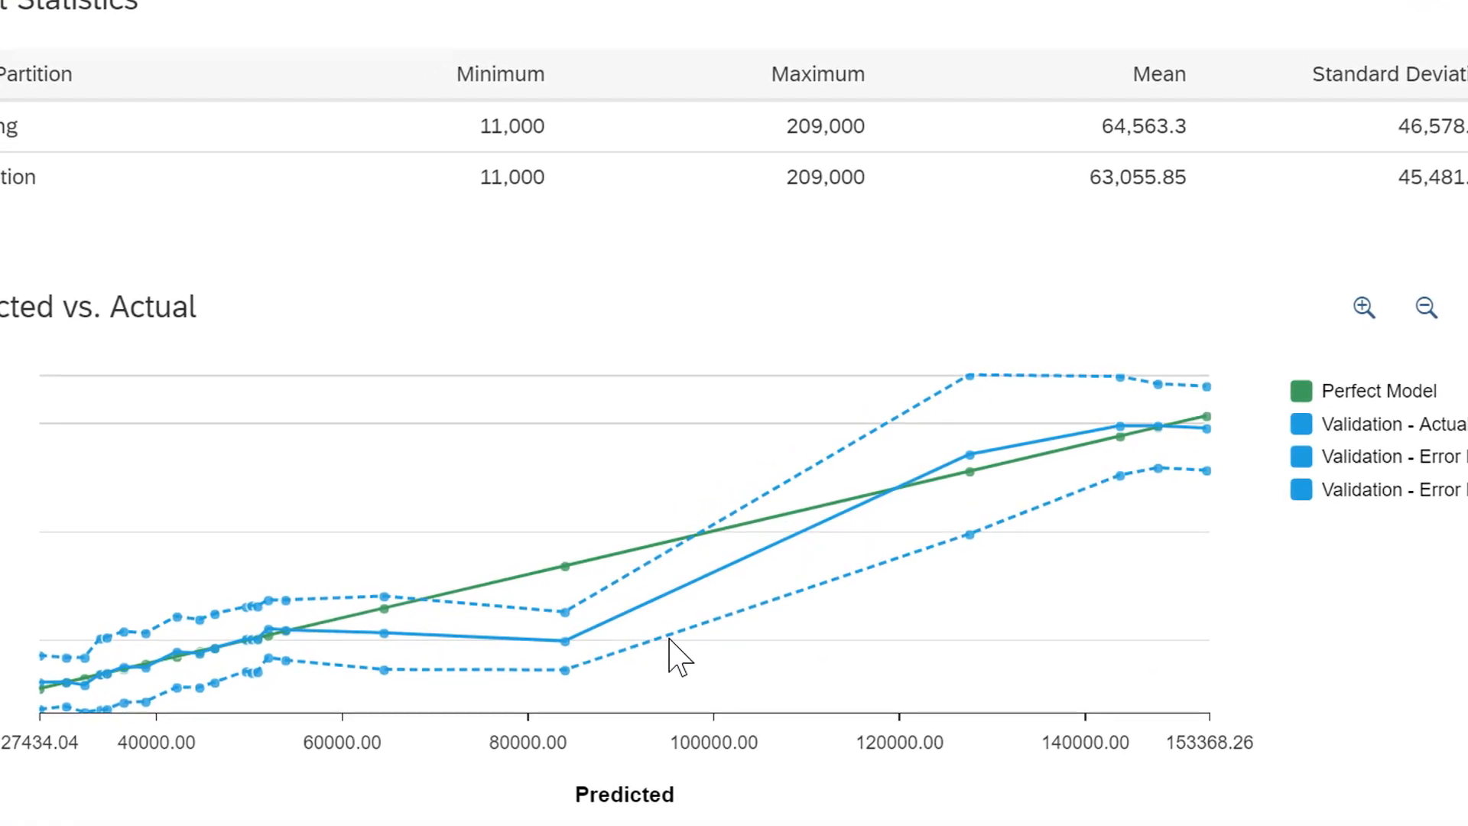
mouse_move(684, 660)
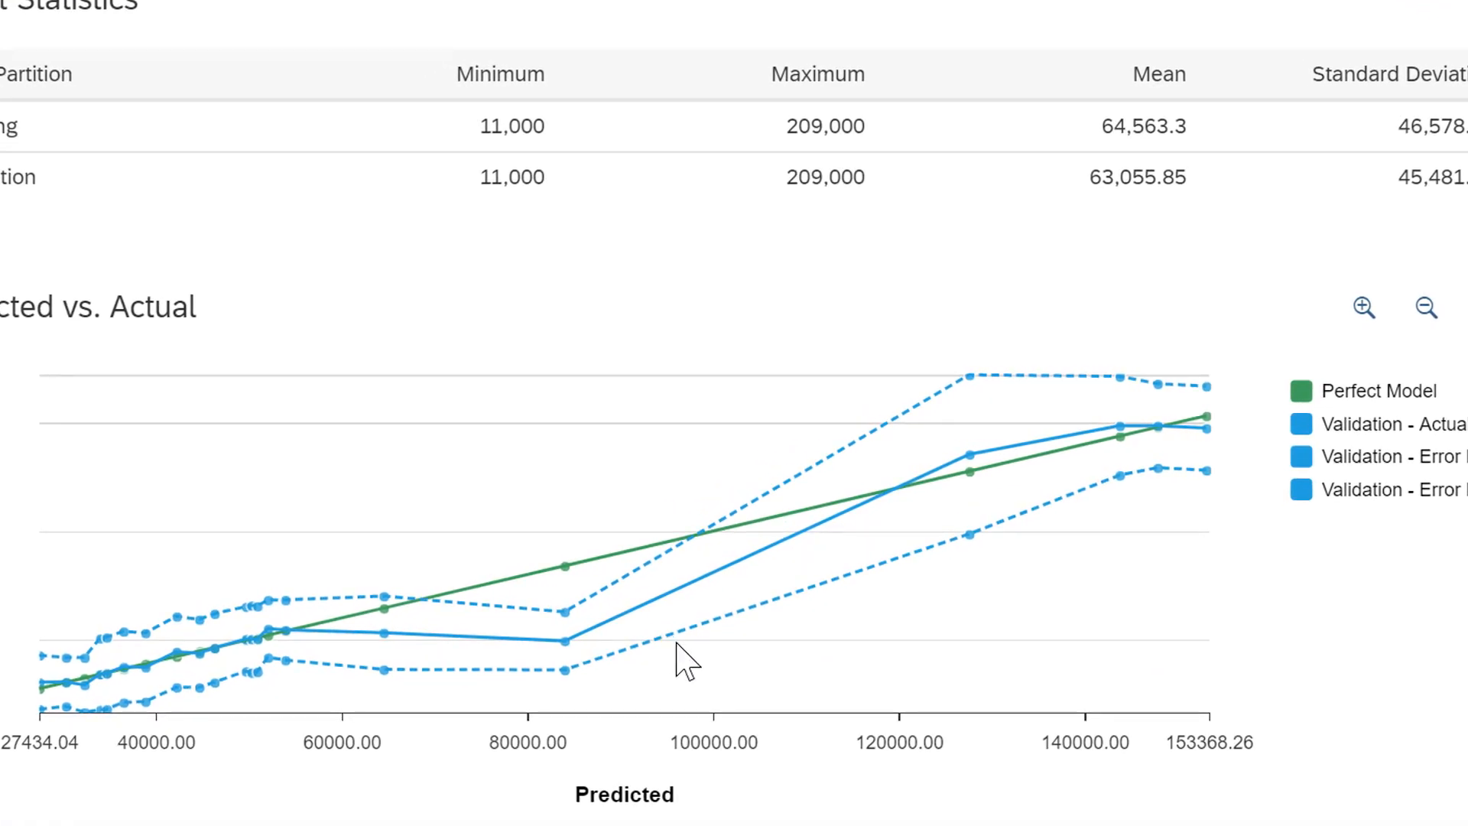
mouse_move(683, 660)
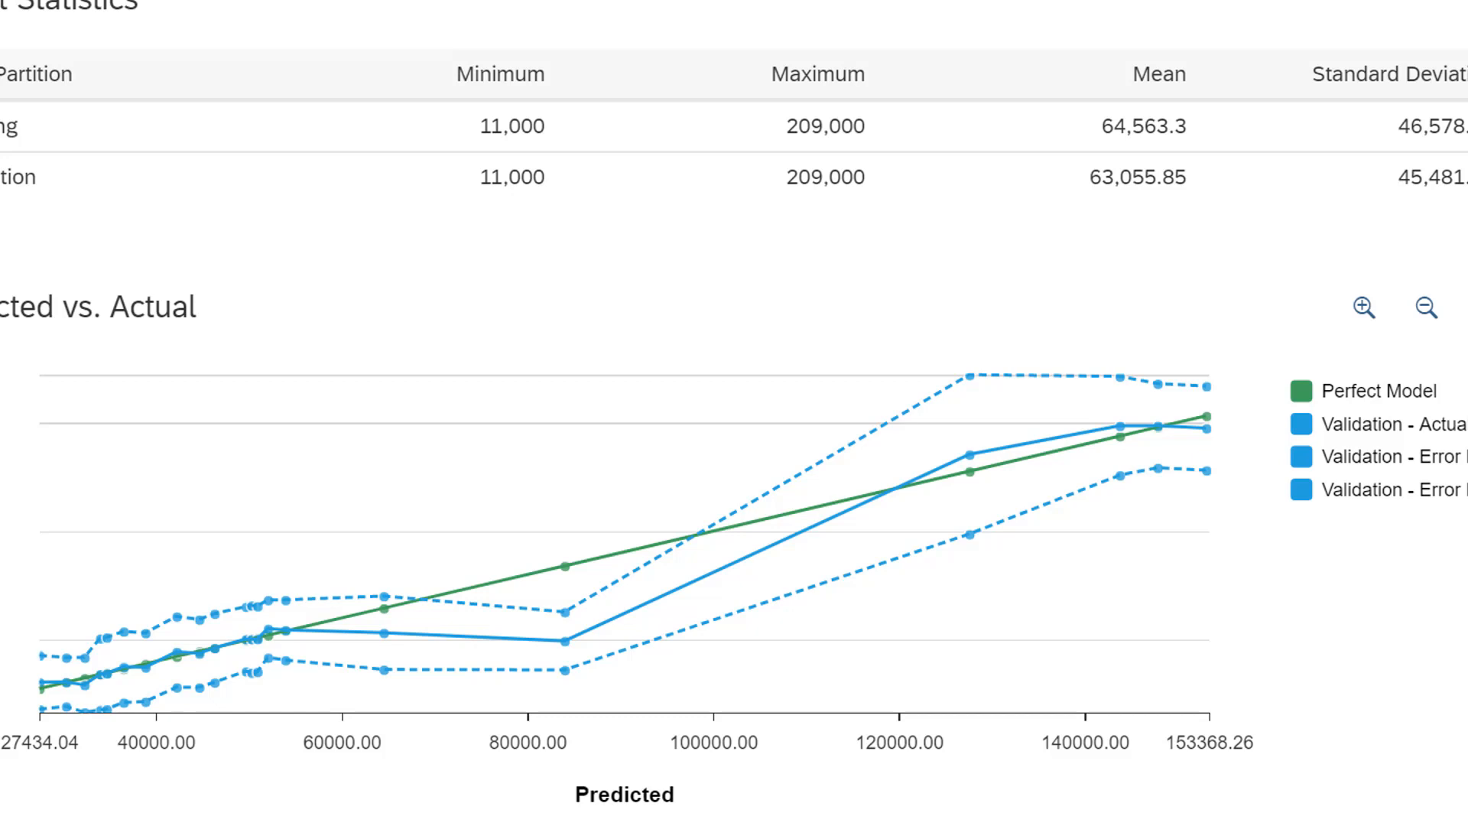
scroll("up", 3)
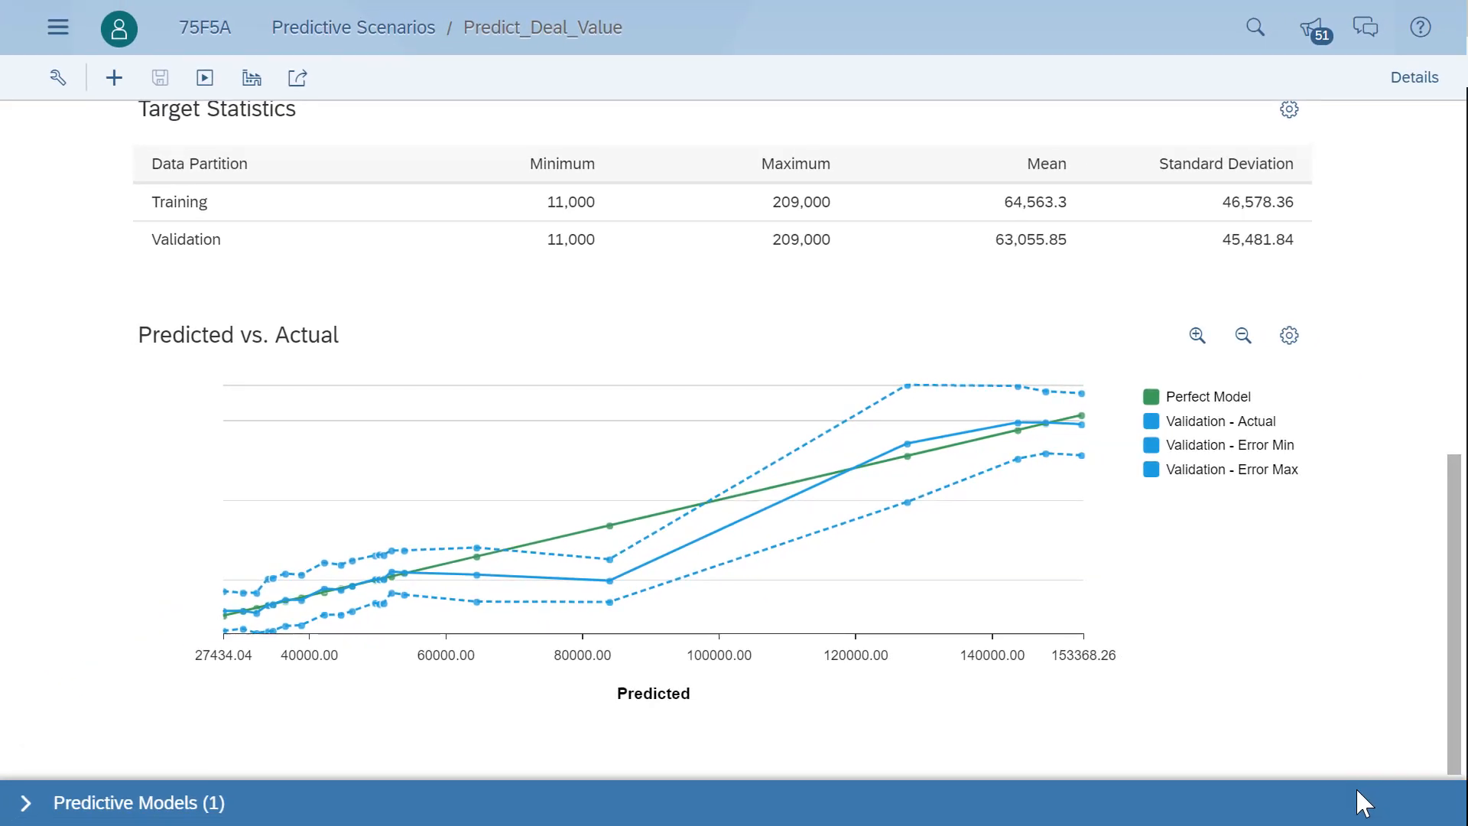
scroll("up", 3)
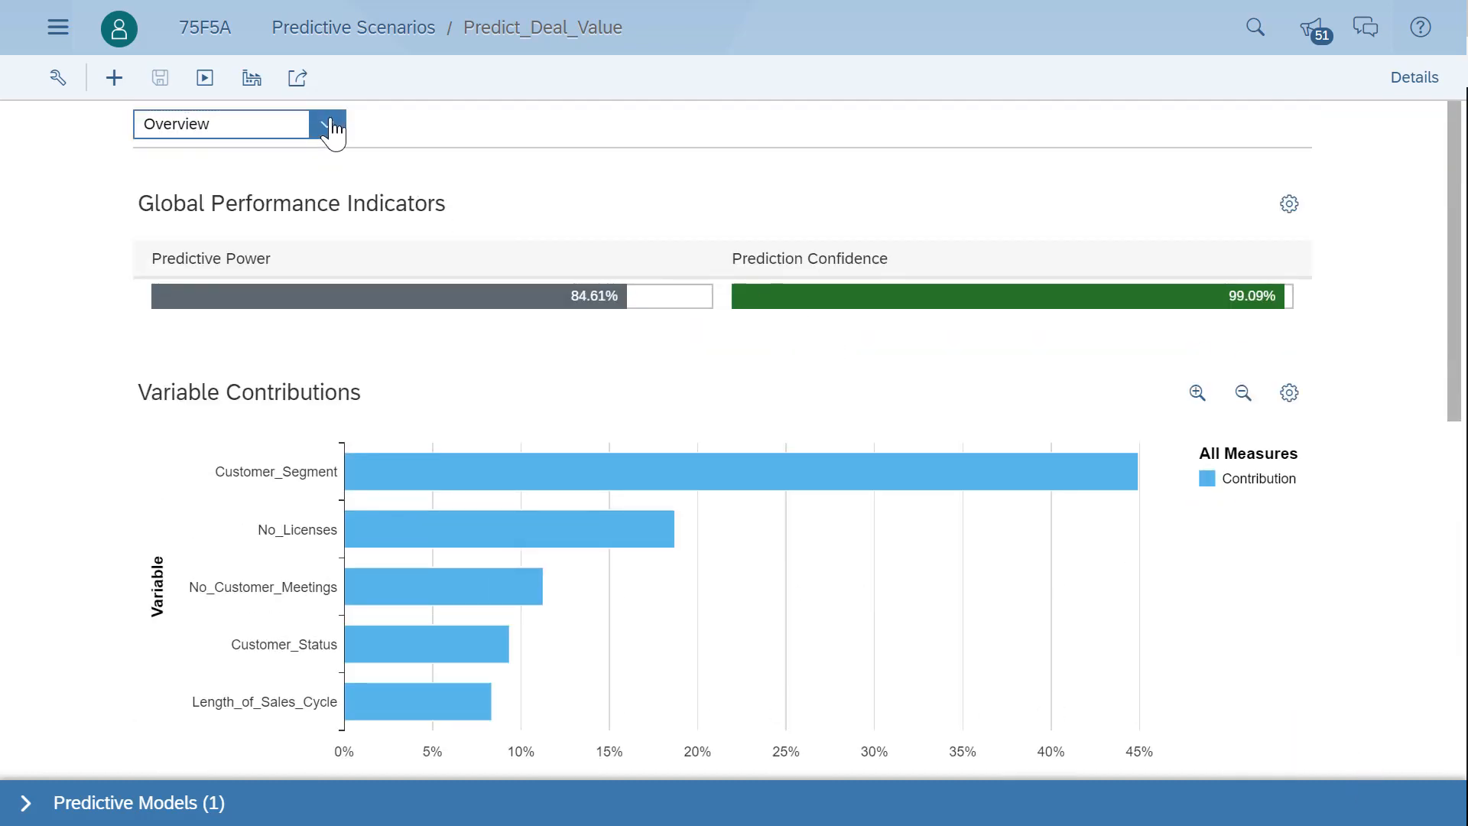
- Select the Variable Contributions report and scroll to the Contract_Level grouped category influence chart
left_click(333, 124)
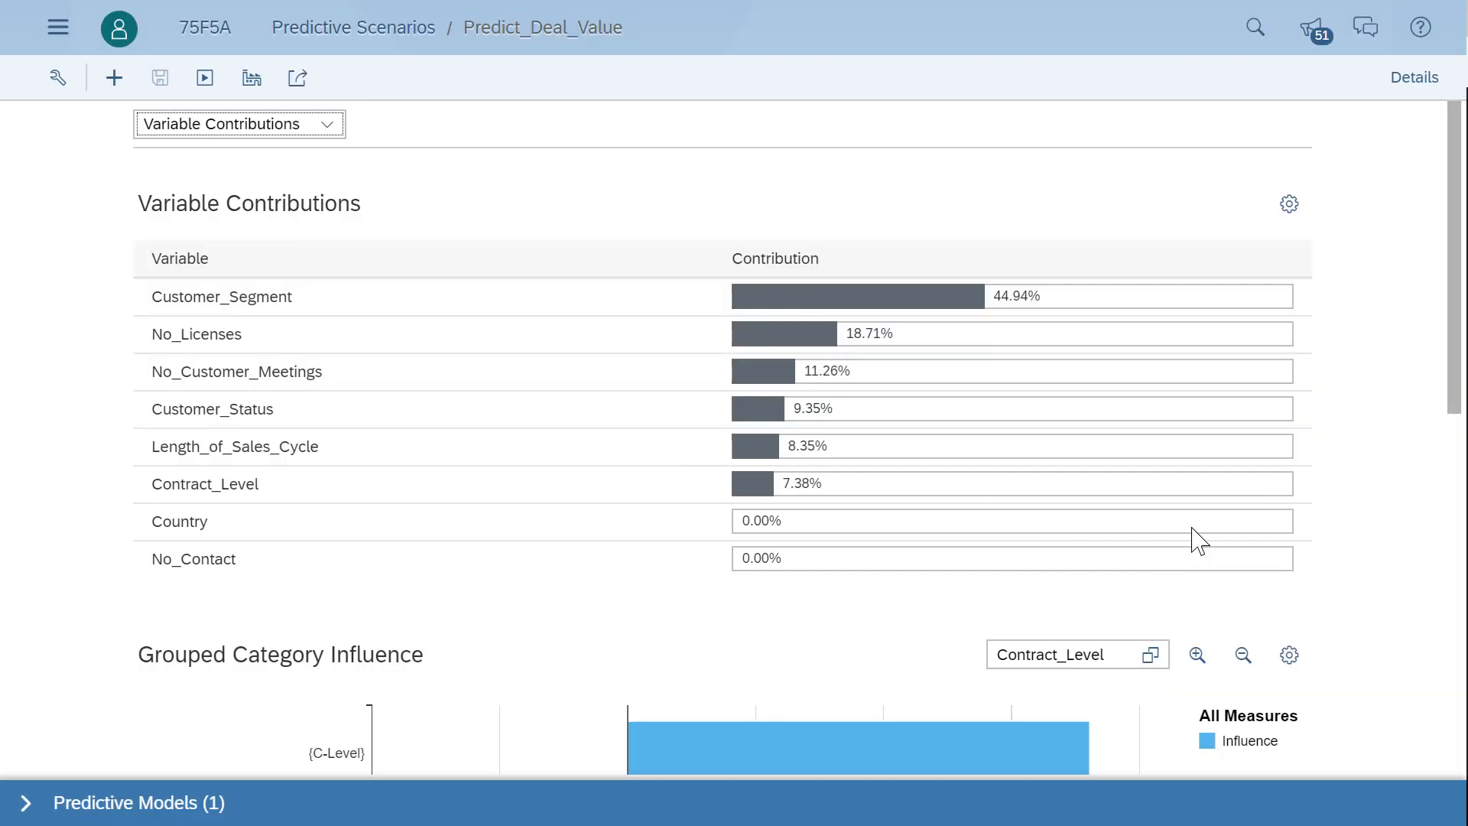
scroll("down", 3)
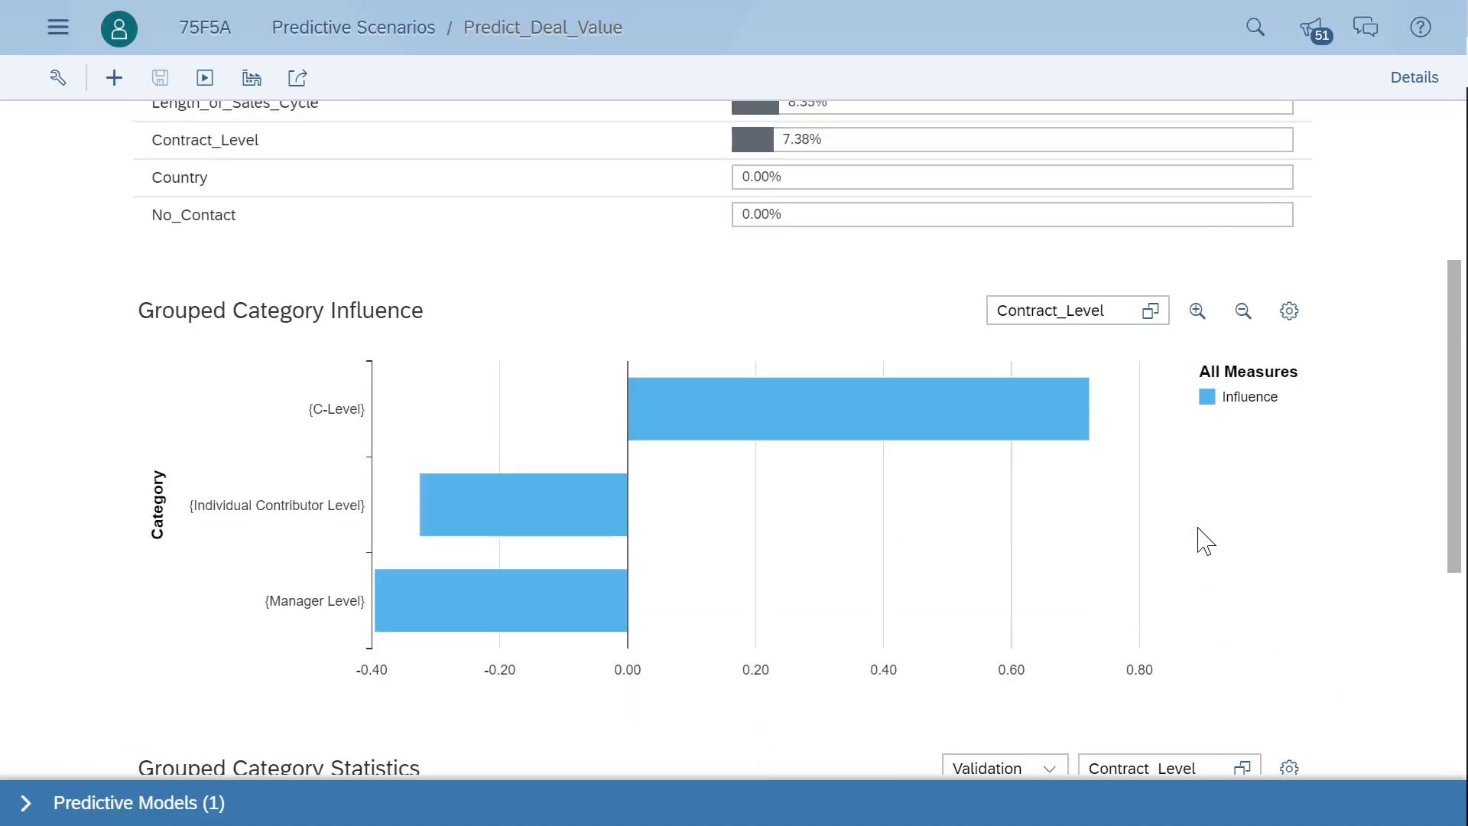
- Set the Grouped Category Influence chart to Customer_Segment and read each bar's influence
left_click(1150, 309)
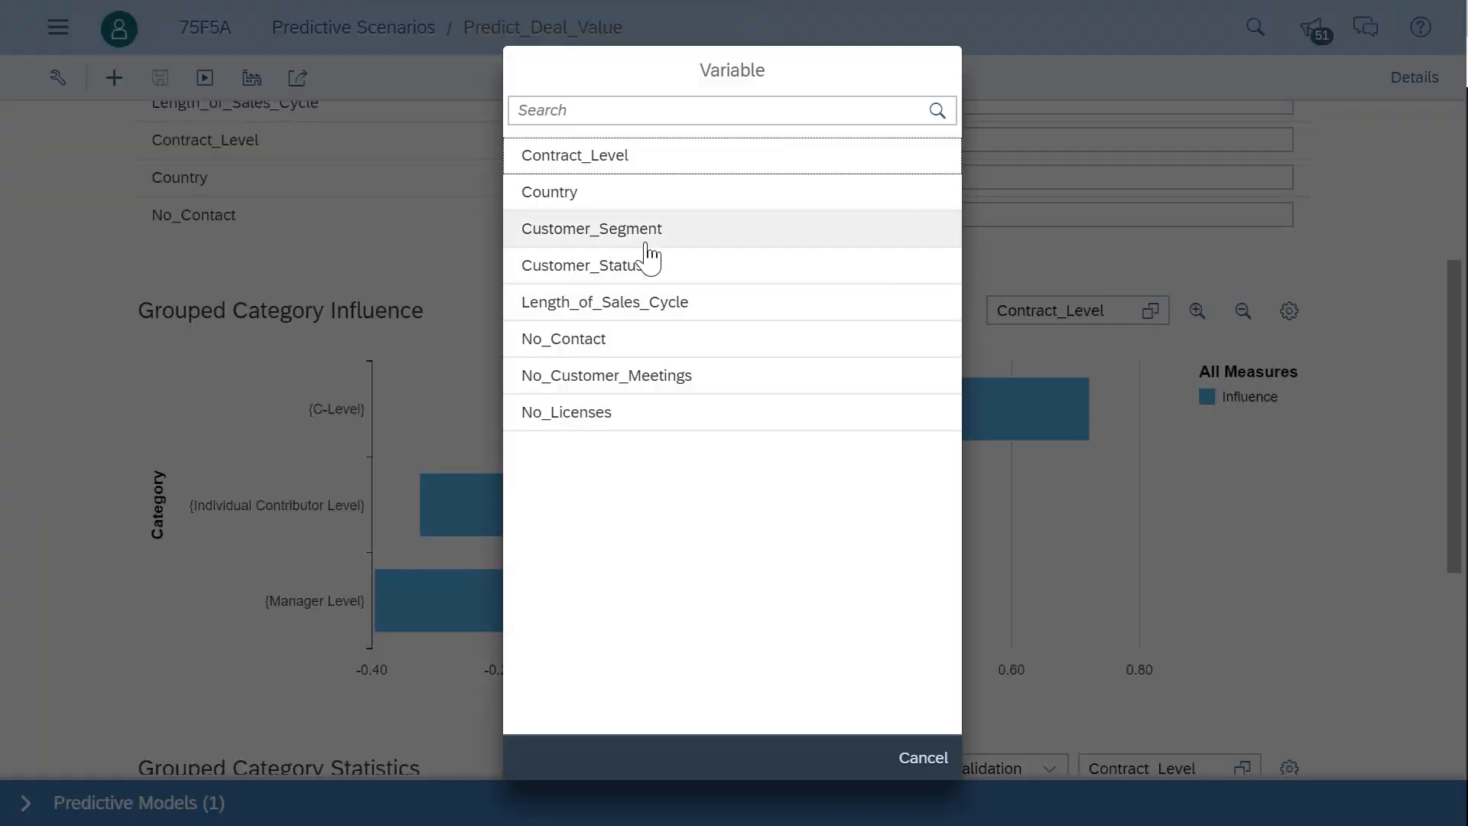
left_click(591, 227)
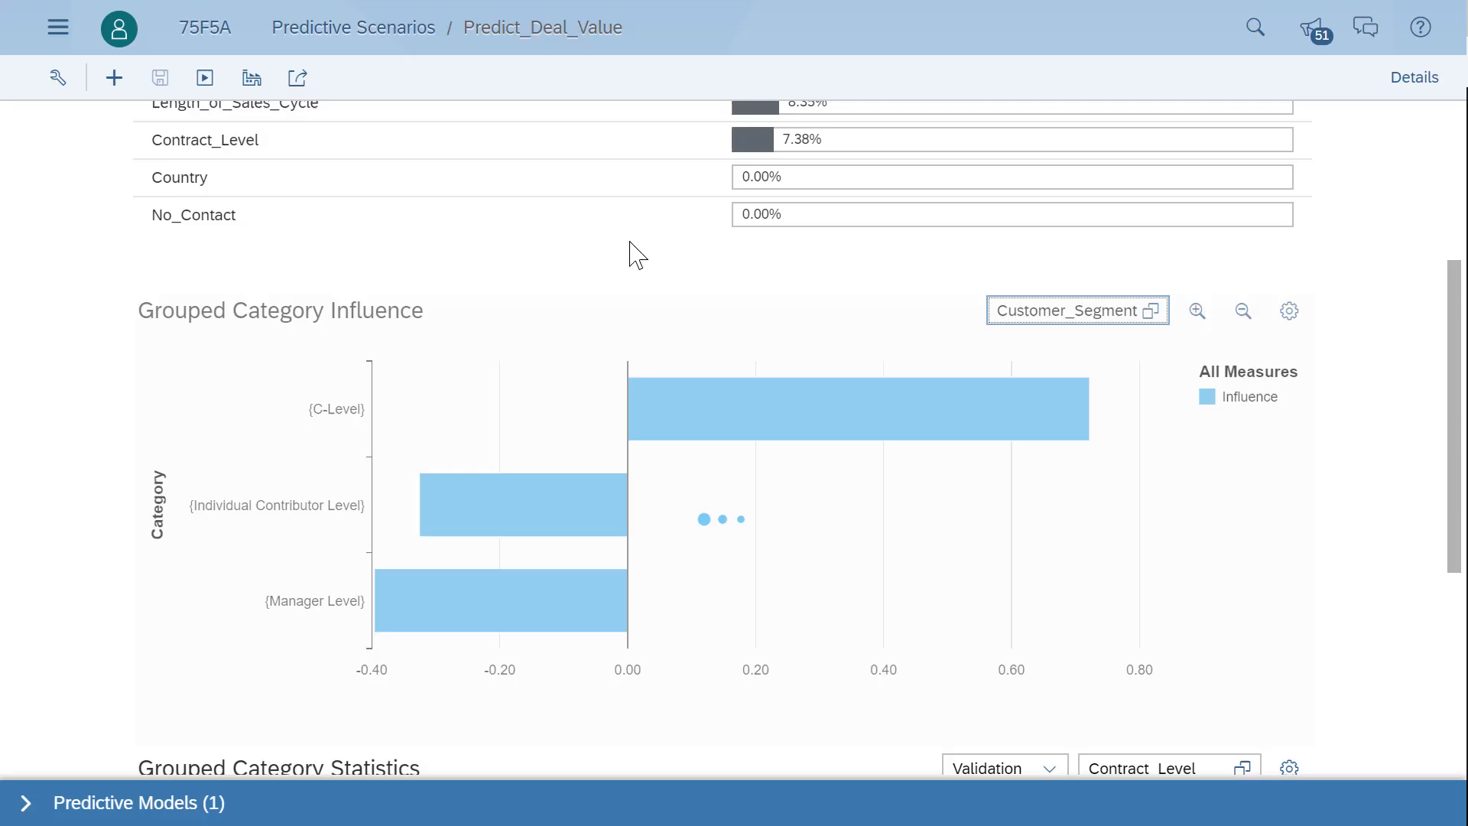
left_click(1072, 309)
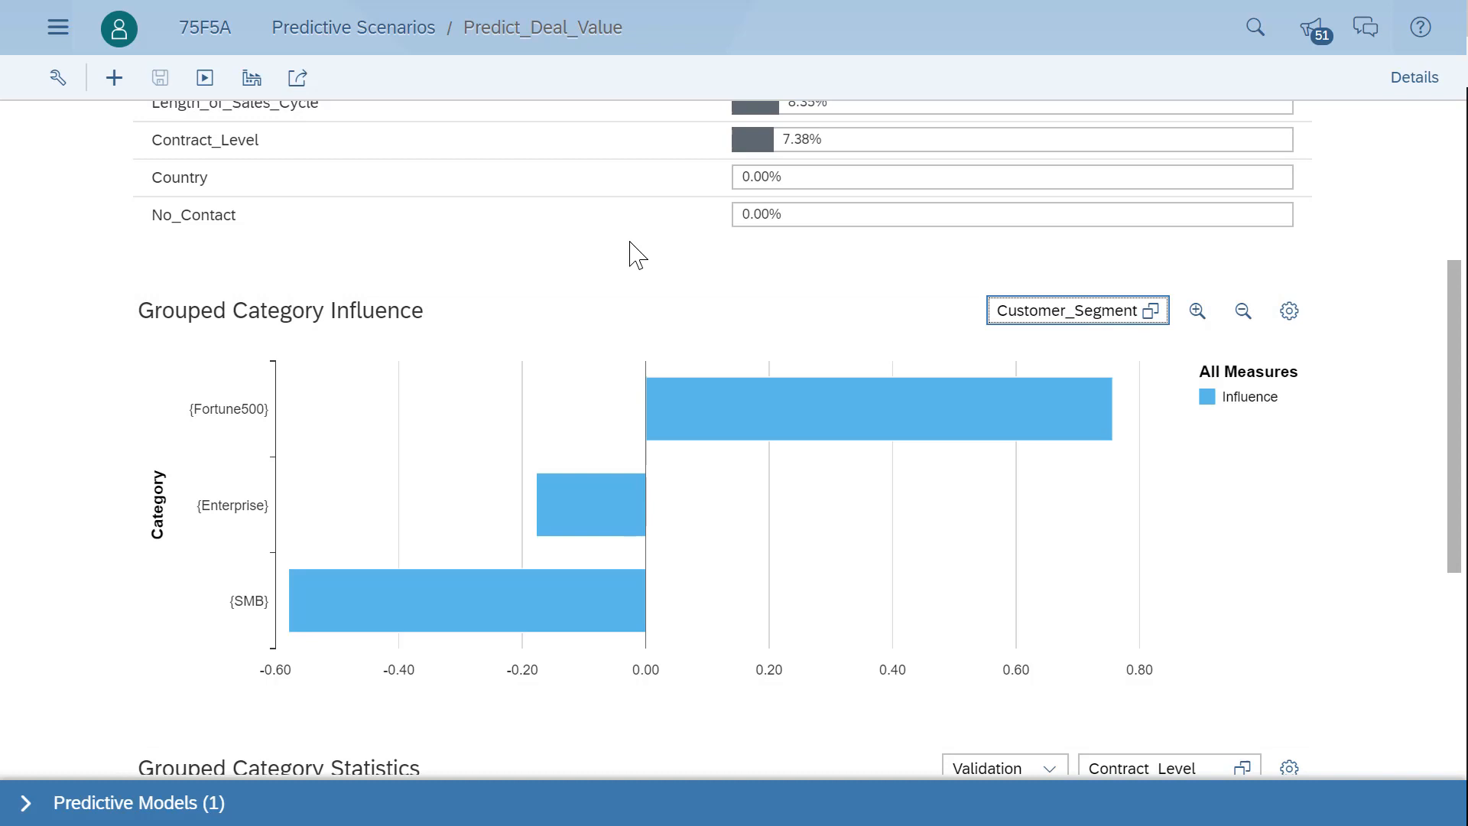
mouse_move(849, 404)
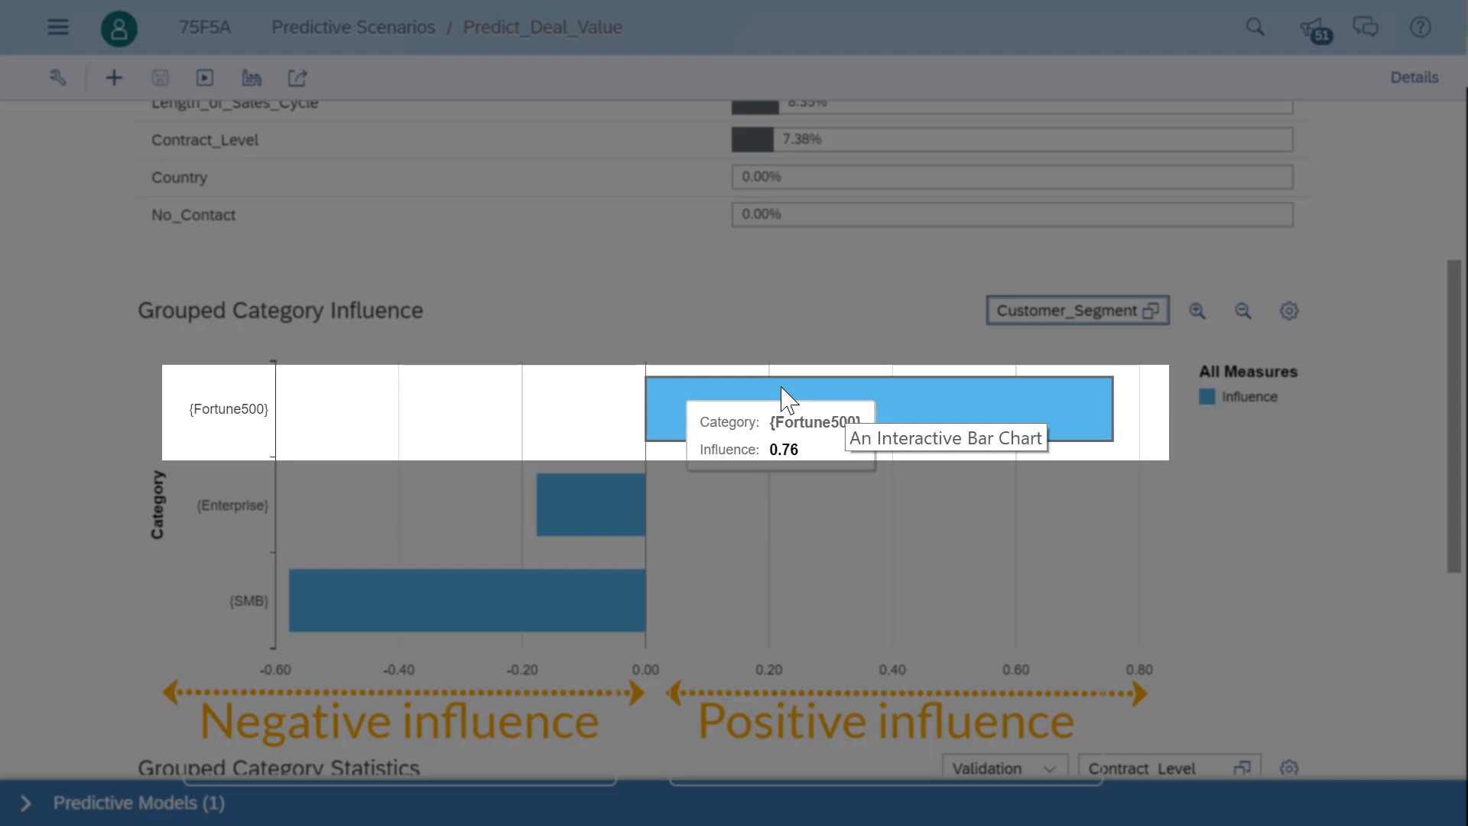
mouse_move(589, 505)
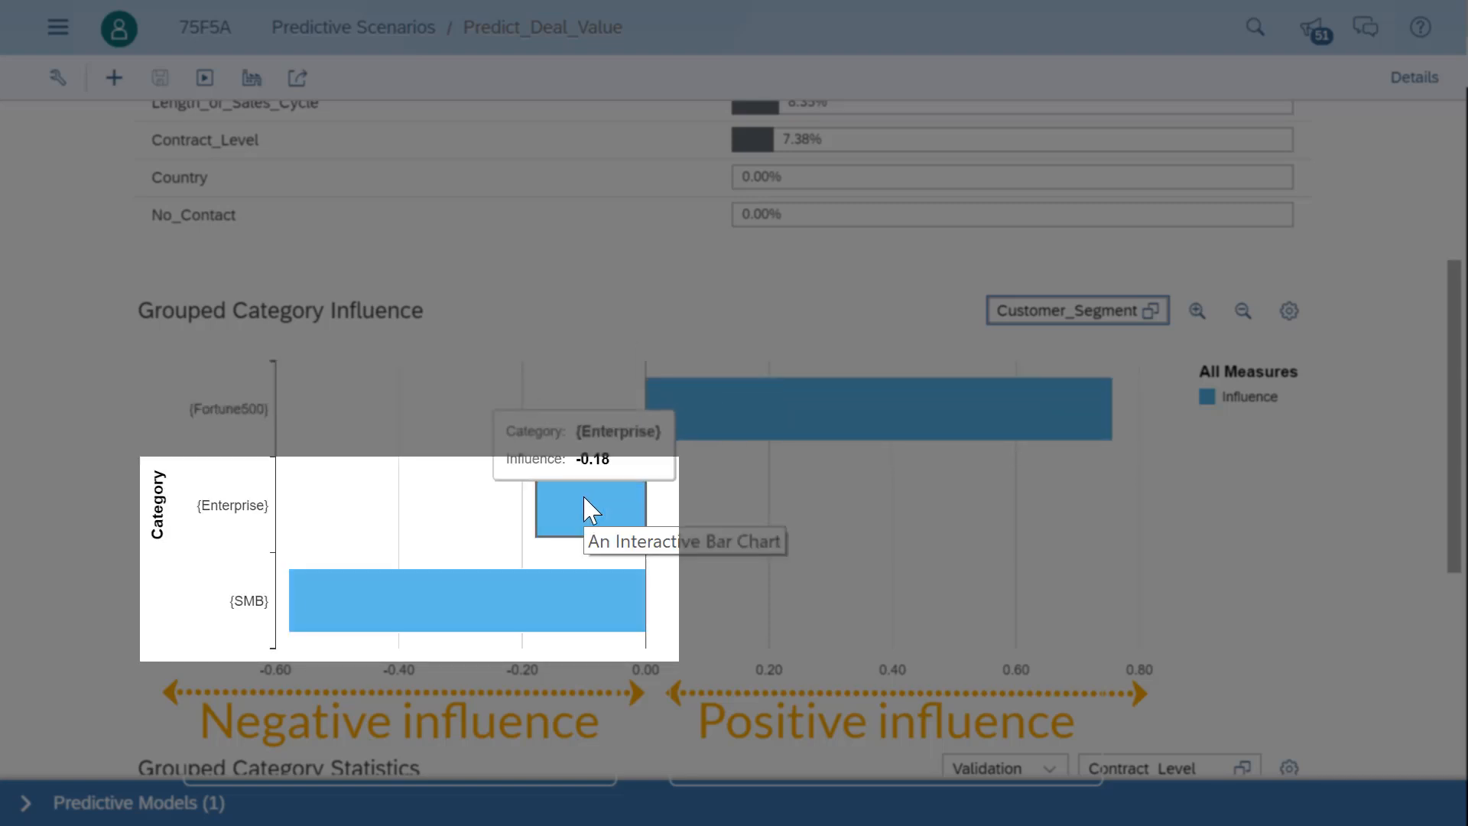
mouse_move(459, 592)
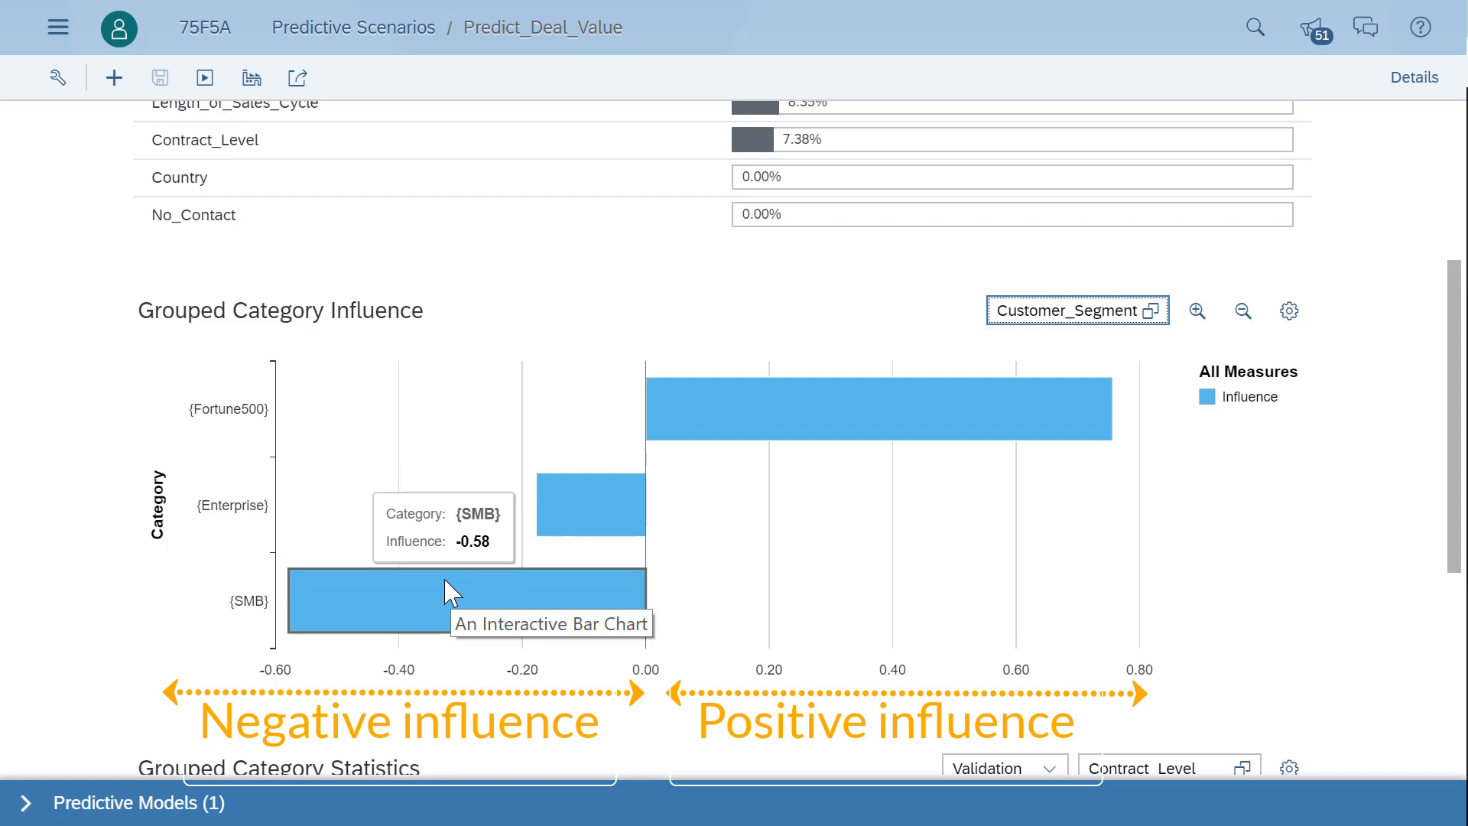
mouse_move(458, 591)
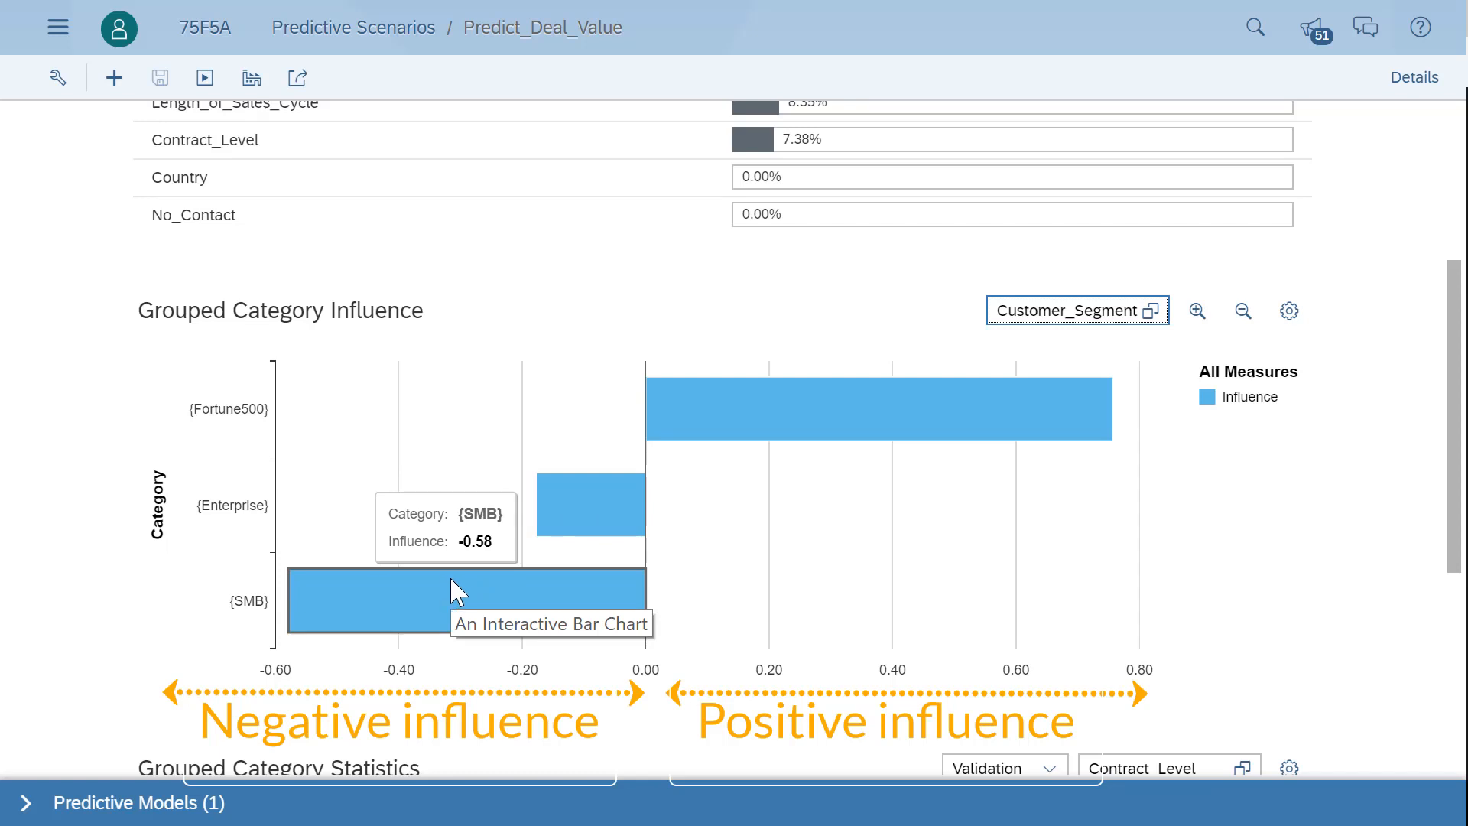